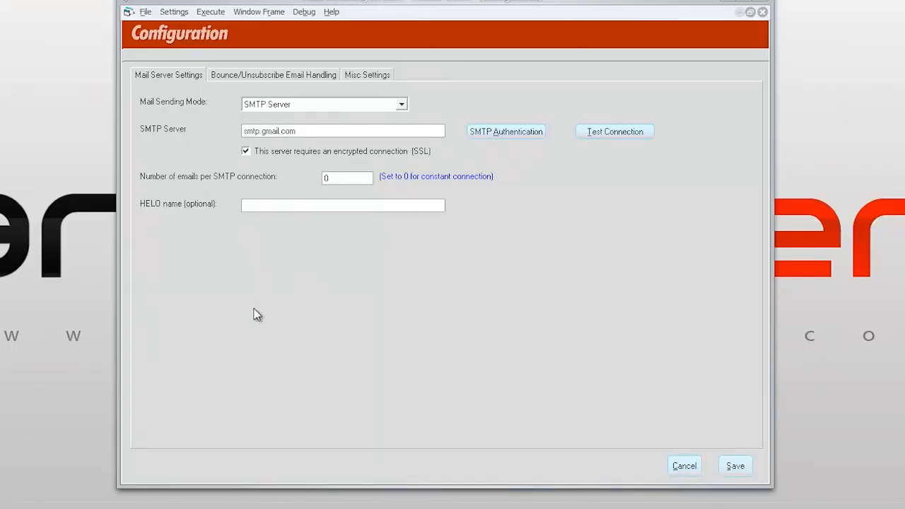
mouse_move(221, 324)
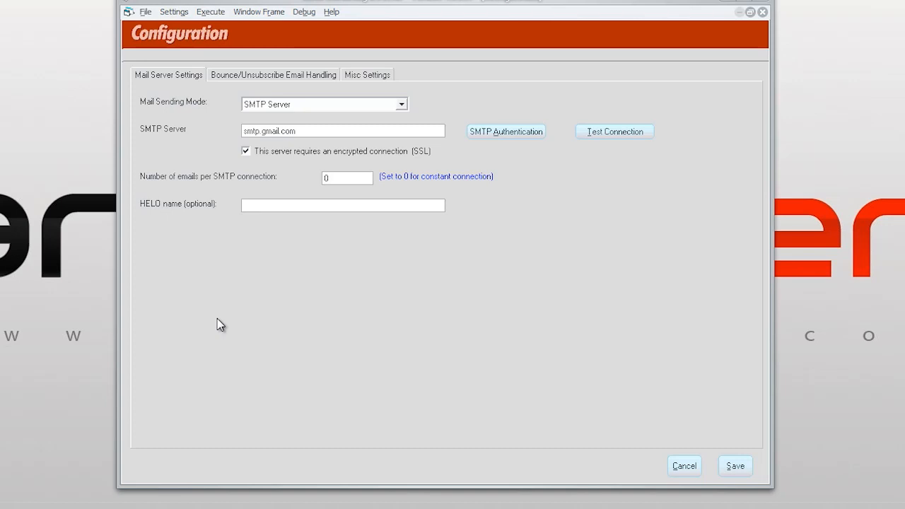
mouse_move(164, 161)
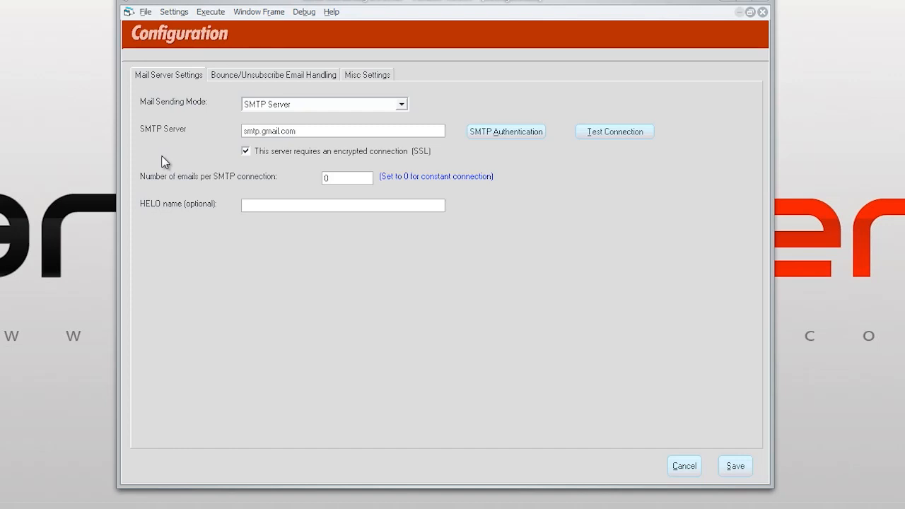
Confirm the Gmail SMTP username and password and verify the test connection succeeds.
left_click(506, 132)
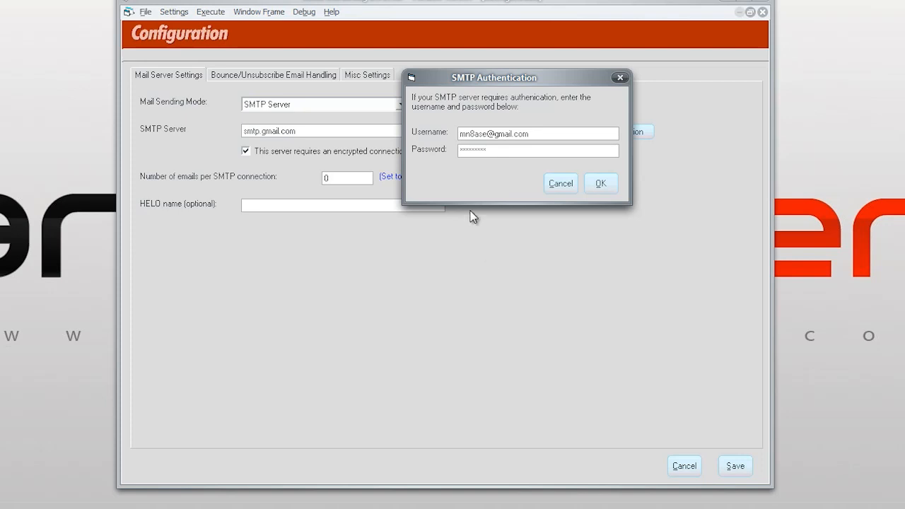
mouse_move(509, 183)
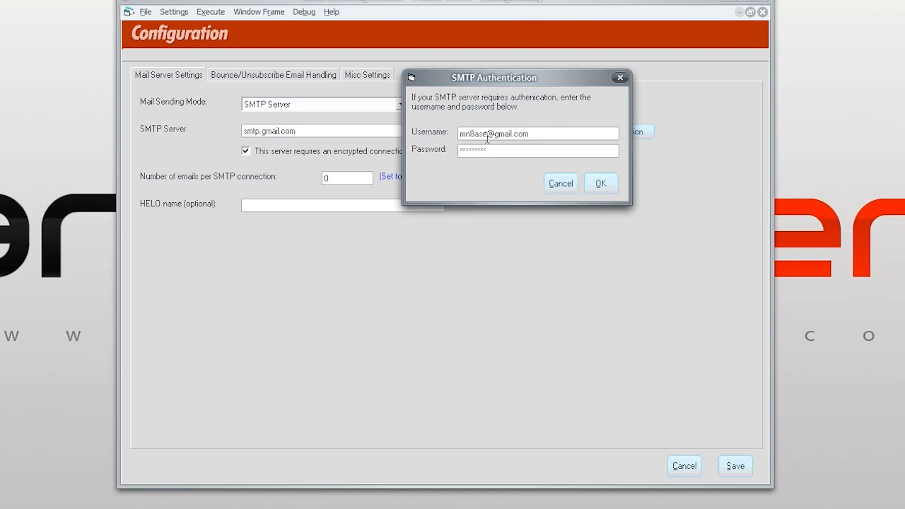
double_click(464, 133)
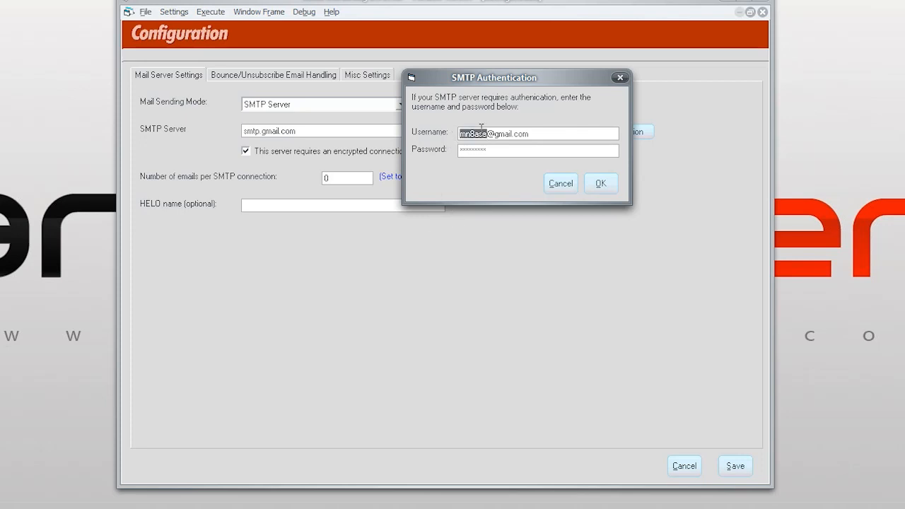
left_click(600, 184)
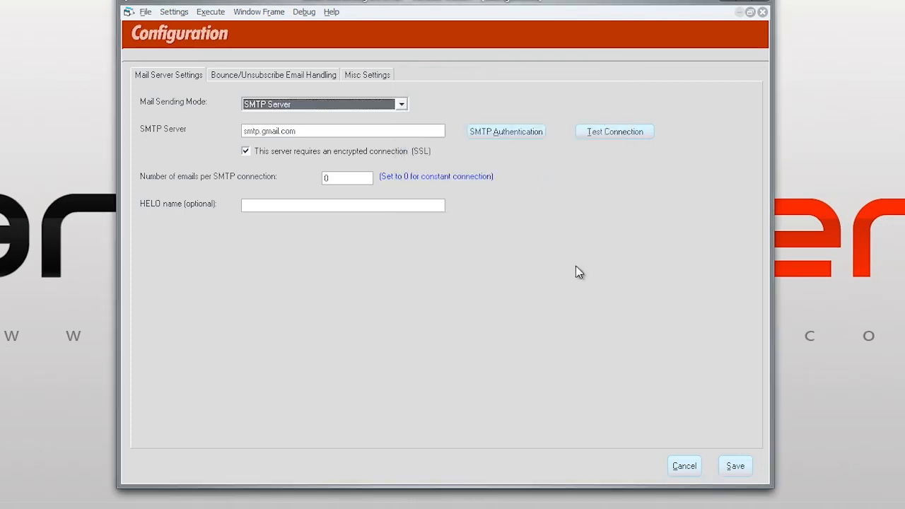
mouse_move(249, 172)
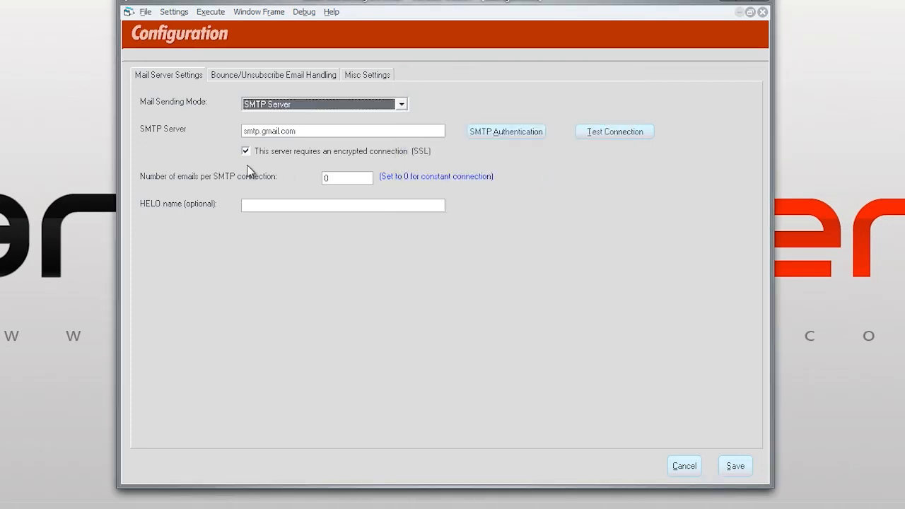
left_click(614, 131)
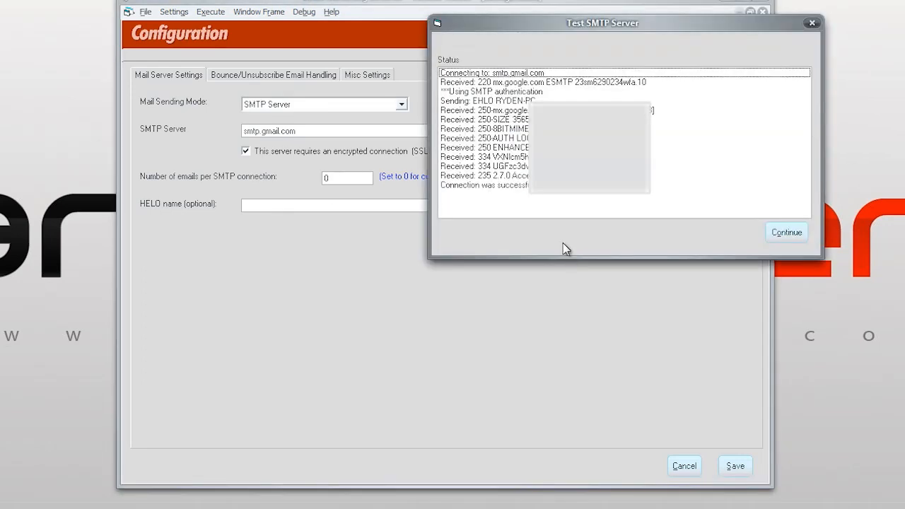
mouse_move(779, 218)
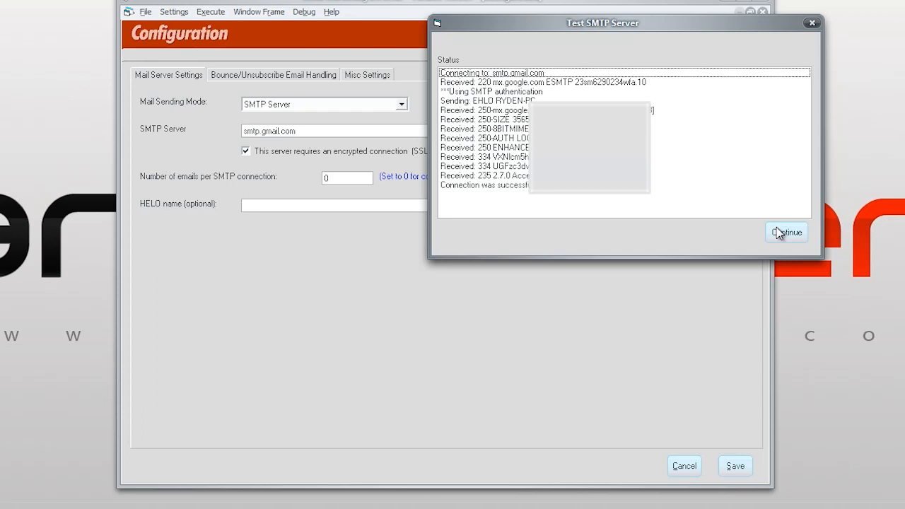
left_click(787, 232)
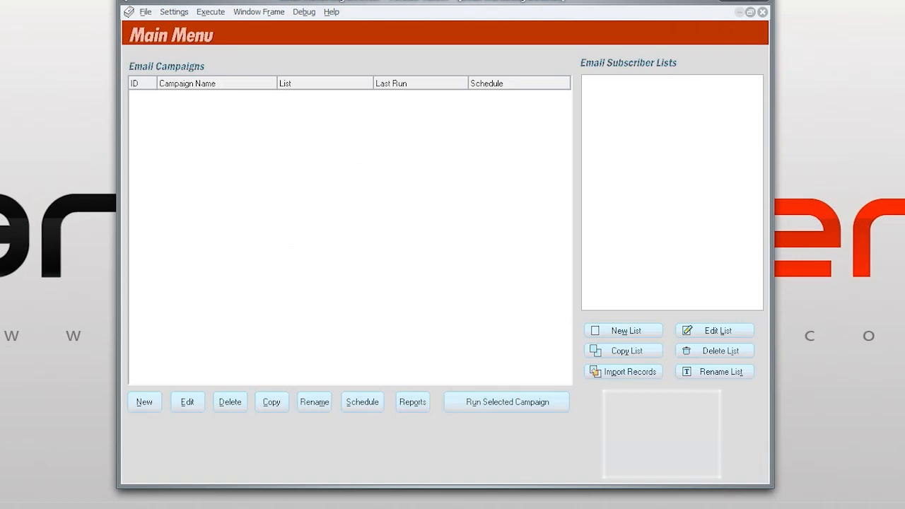
Create a subscriber list named Test containing one Gmail address.
left_click(622, 331)
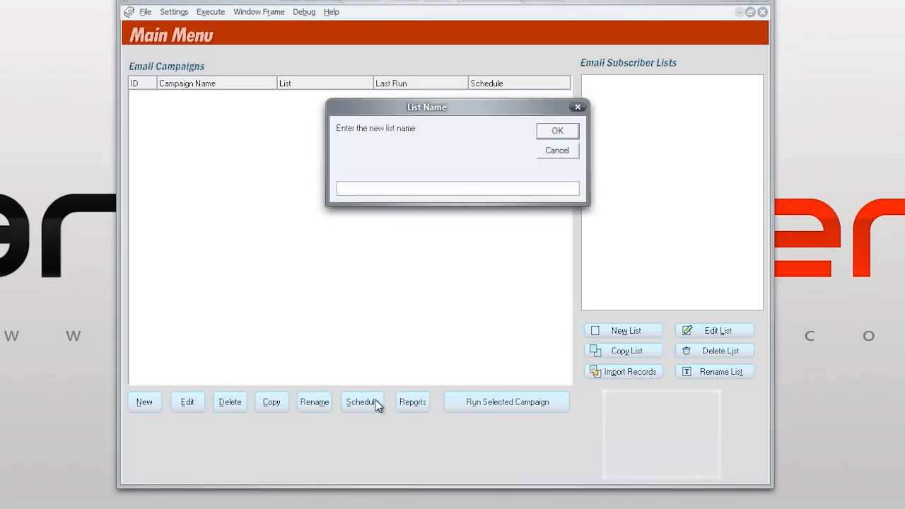
type("Tes")
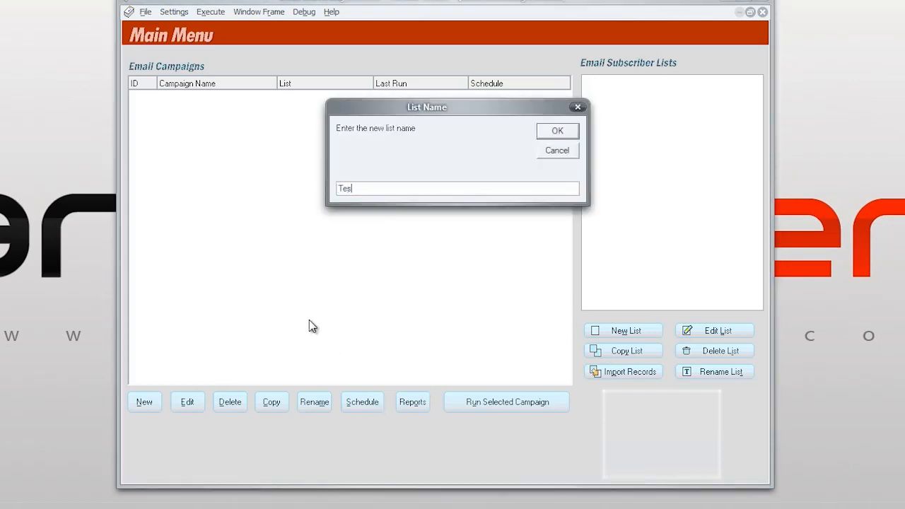
left_click(557, 130)
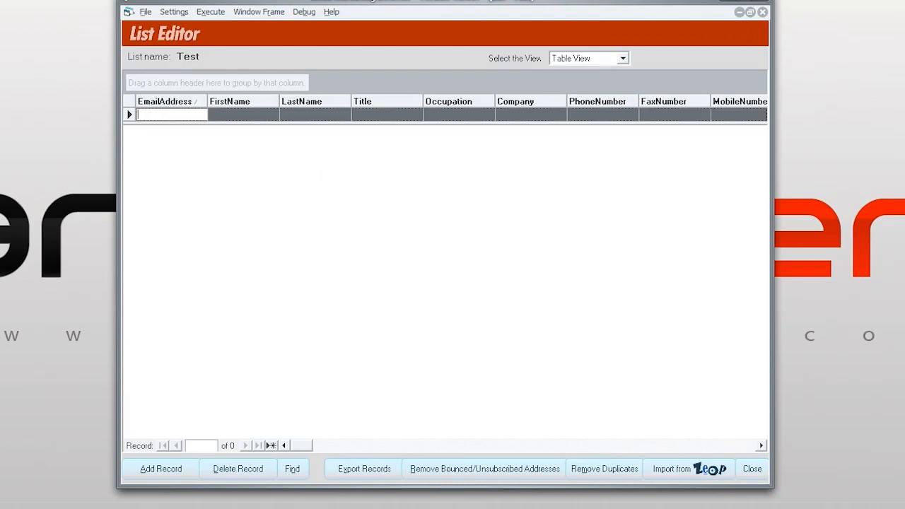
type("mm8")
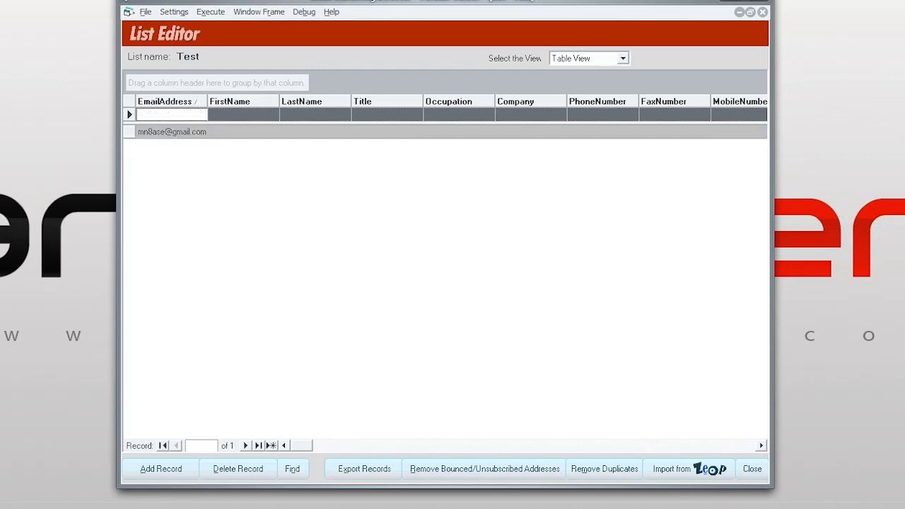
mouse_move(164, 485)
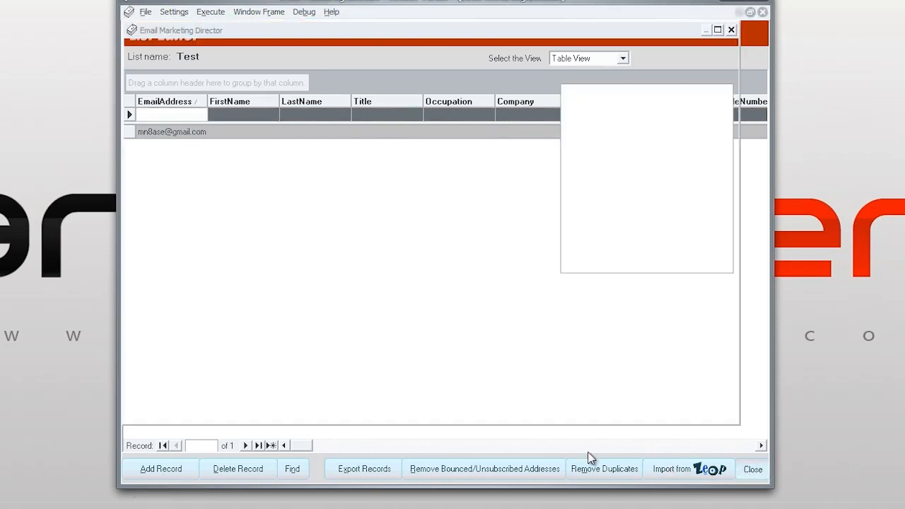
left_click(753, 469)
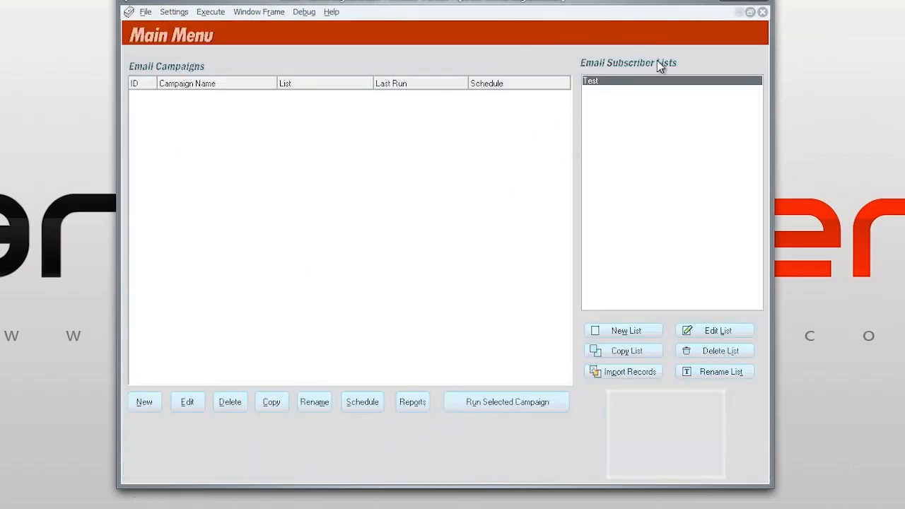
mouse_move(603, 93)
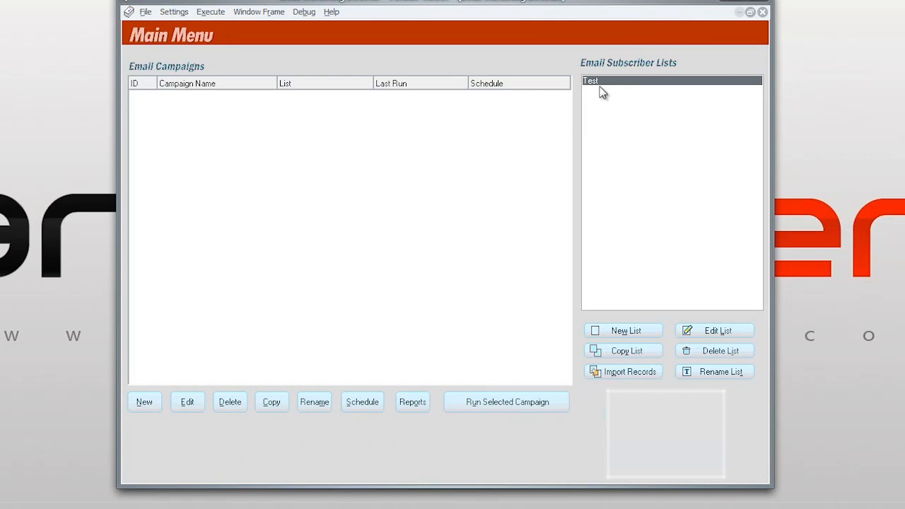
mouse_move(328, 250)
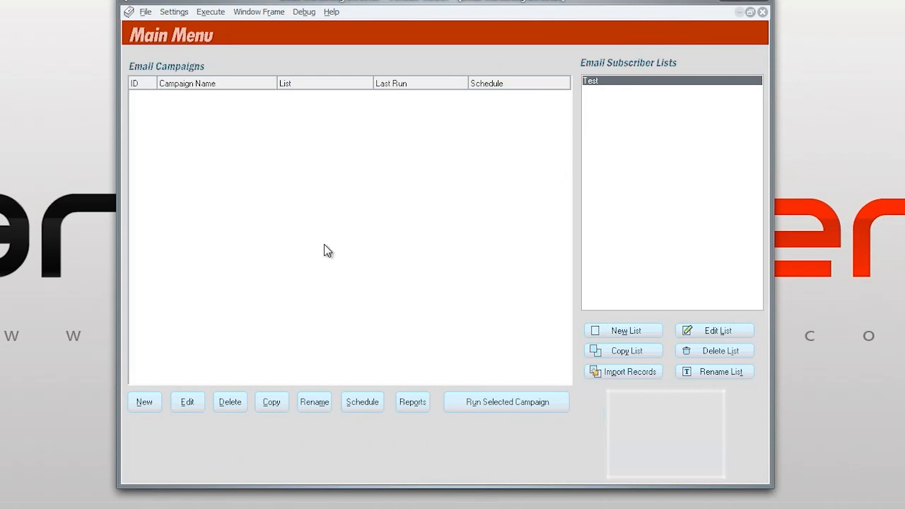
mouse_move(314, 246)
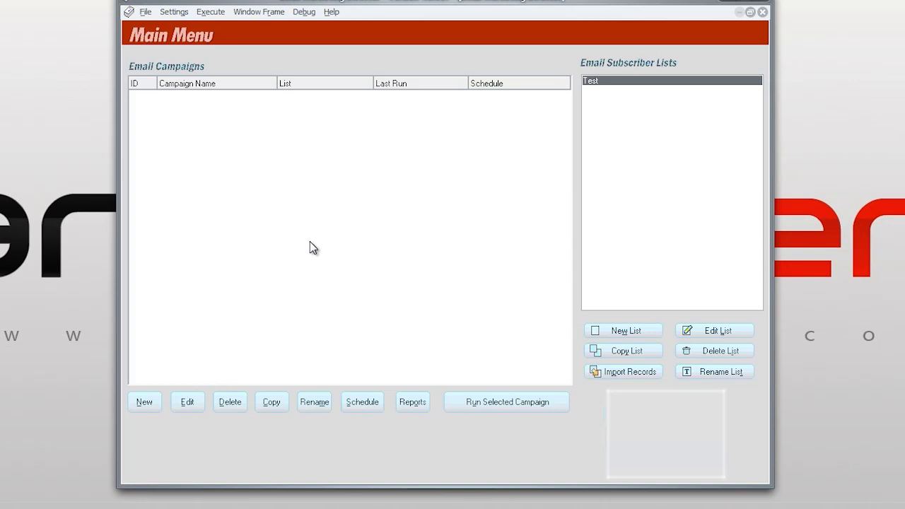
mouse_move(253, 201)
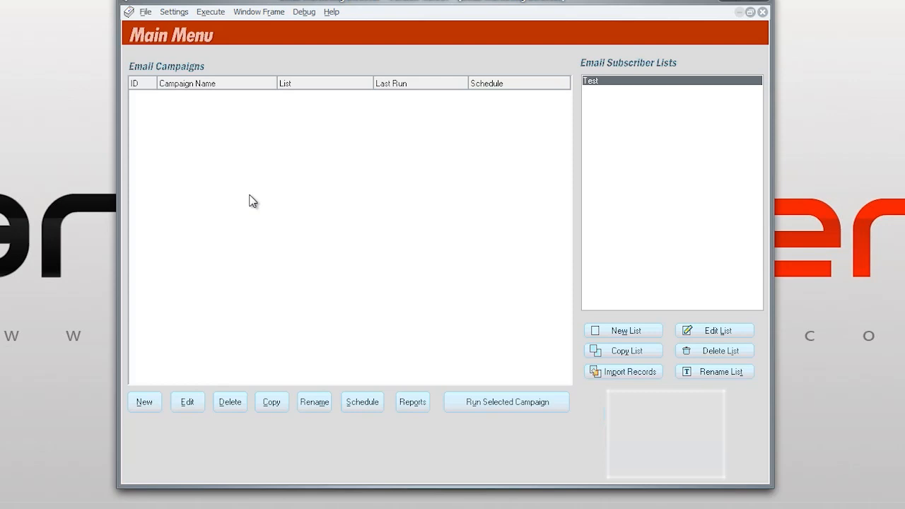
mouse_move(193, 53)
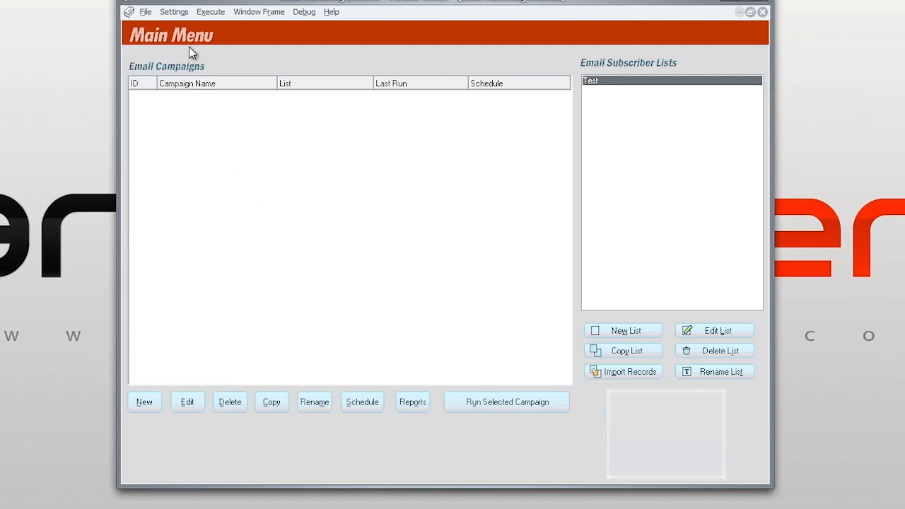
mouse_move(362, 348)
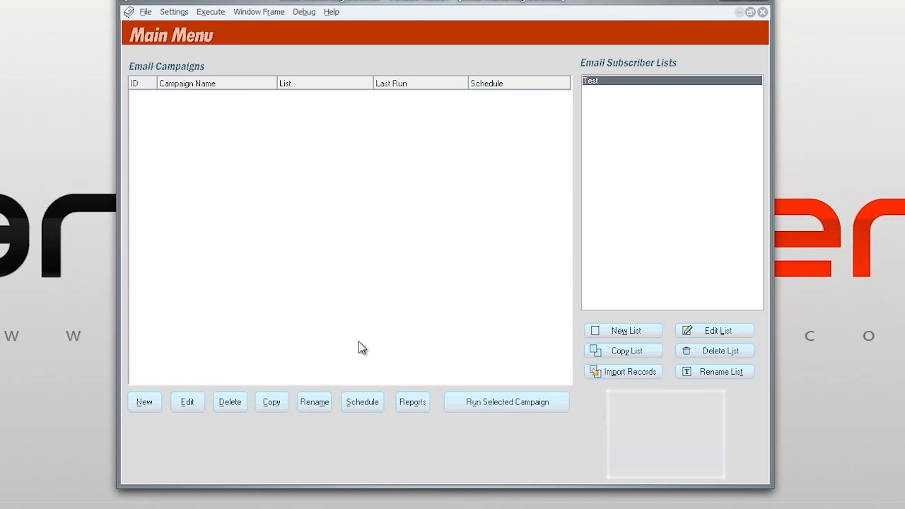
left_click(145, 402)
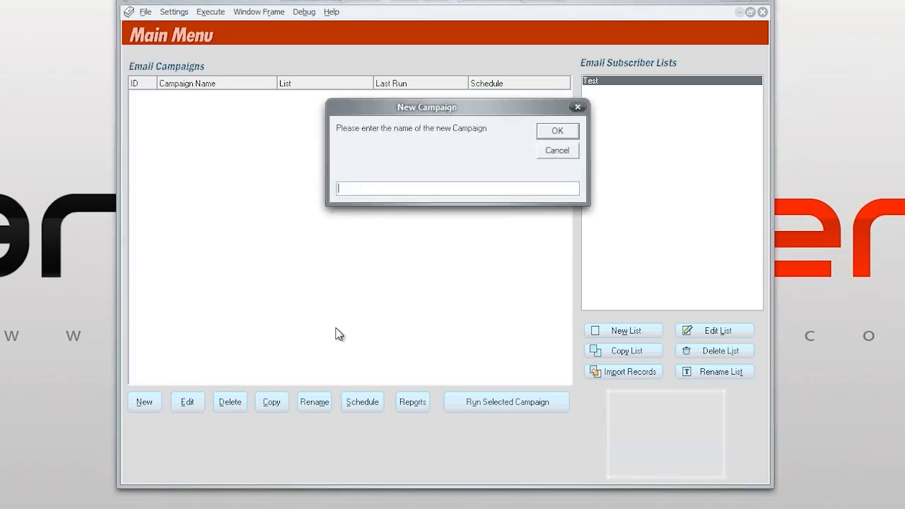
left_click(558, 150)
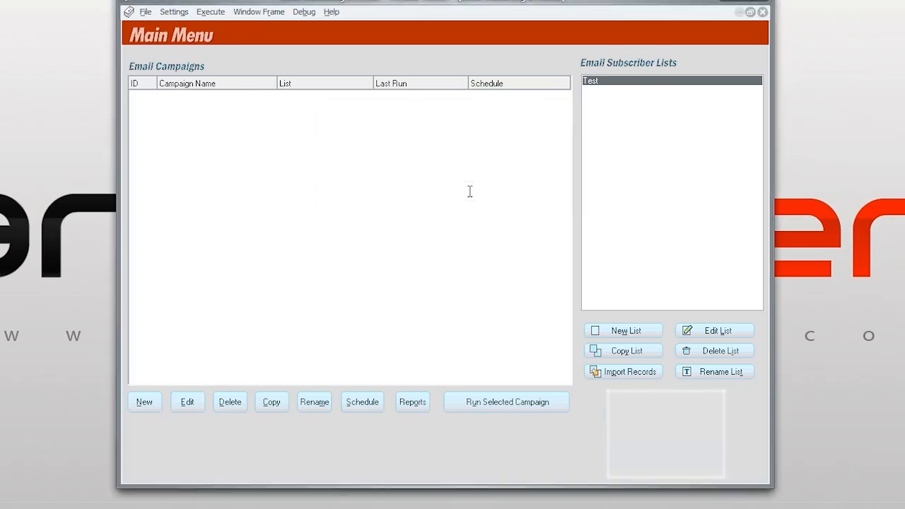
left_click(145, 402)
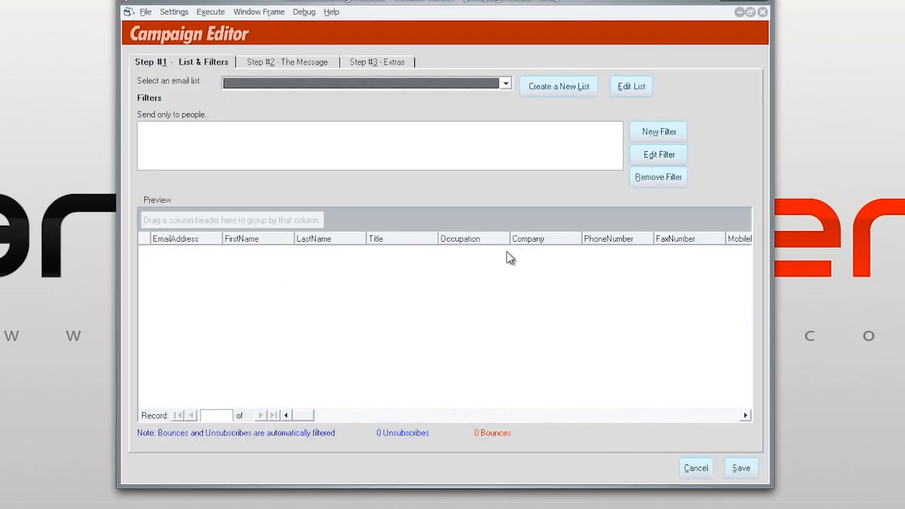
mouse_move(342, 104)
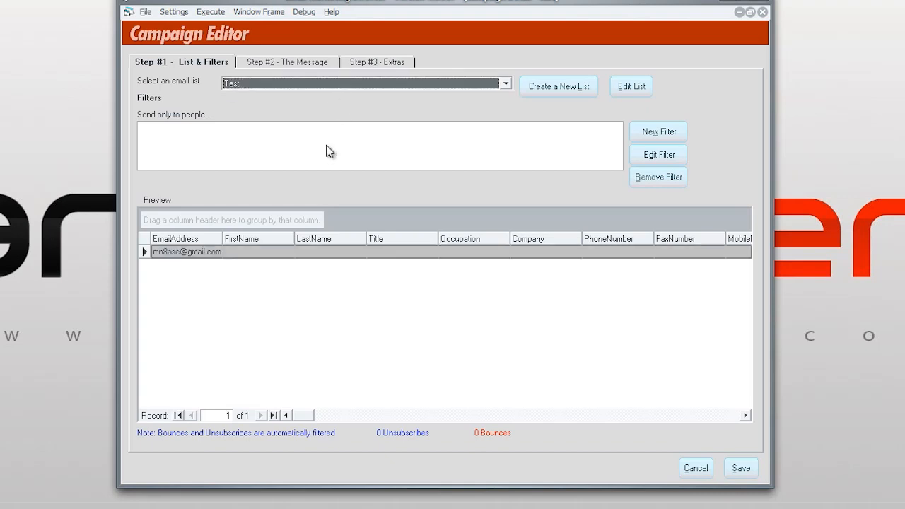
mouse_move(188, 280)
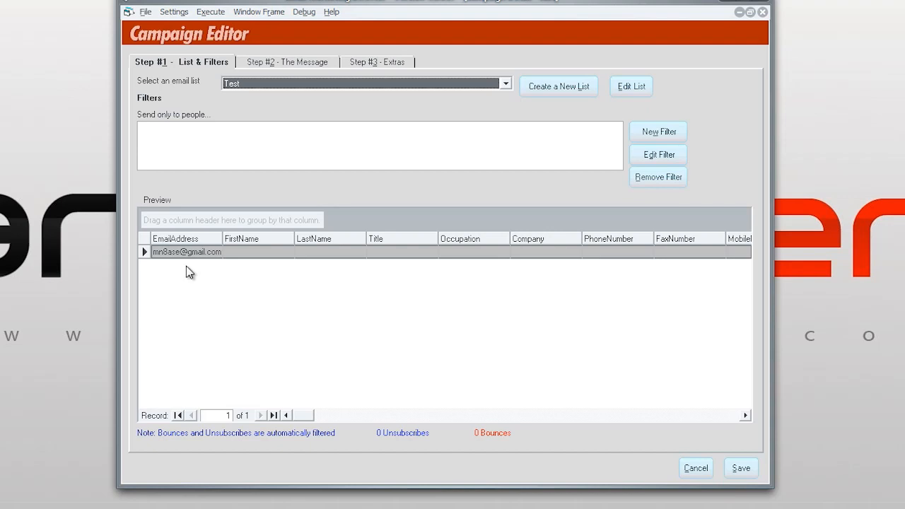
mouse_move(196, 289)
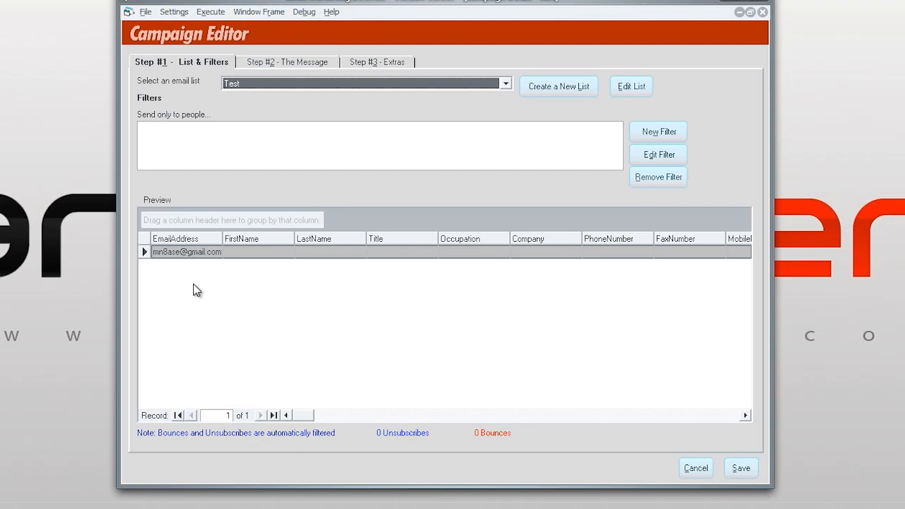
mouse_move(260, 70)
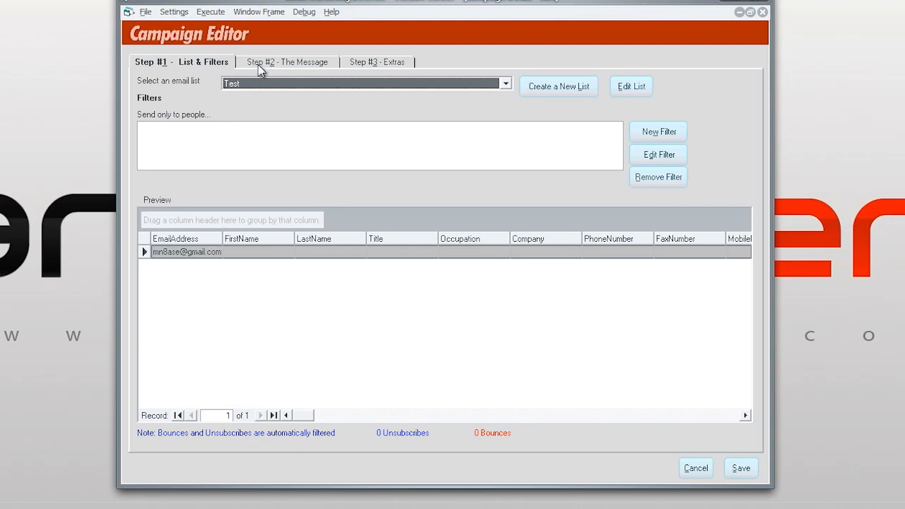
Move the Campaign Editor to the message step with sender, subject and body fields.
left_click(286, 63)
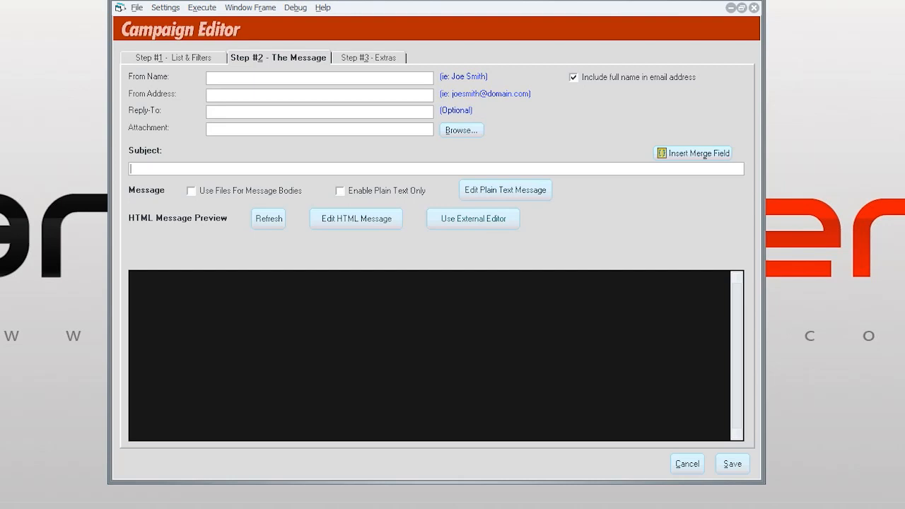
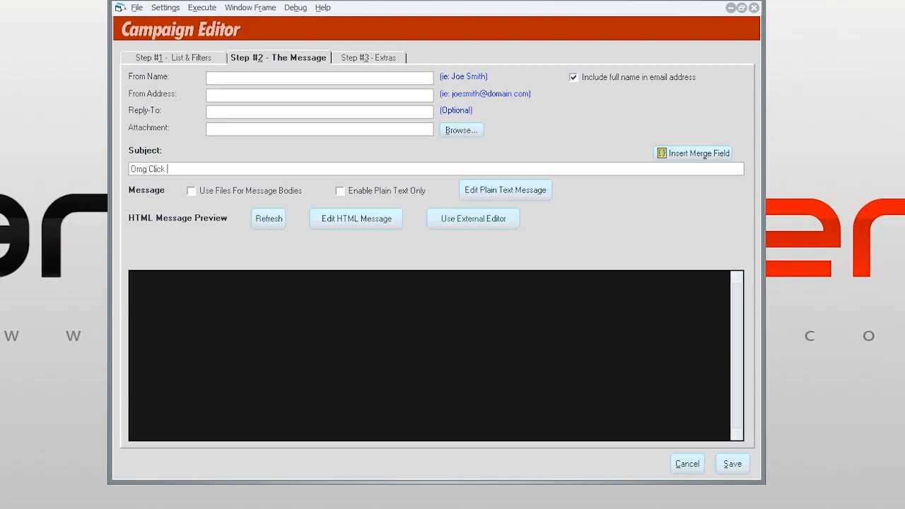
Enter the subject Omg check this out!, removing the stray word Click.
key("BackSpace")
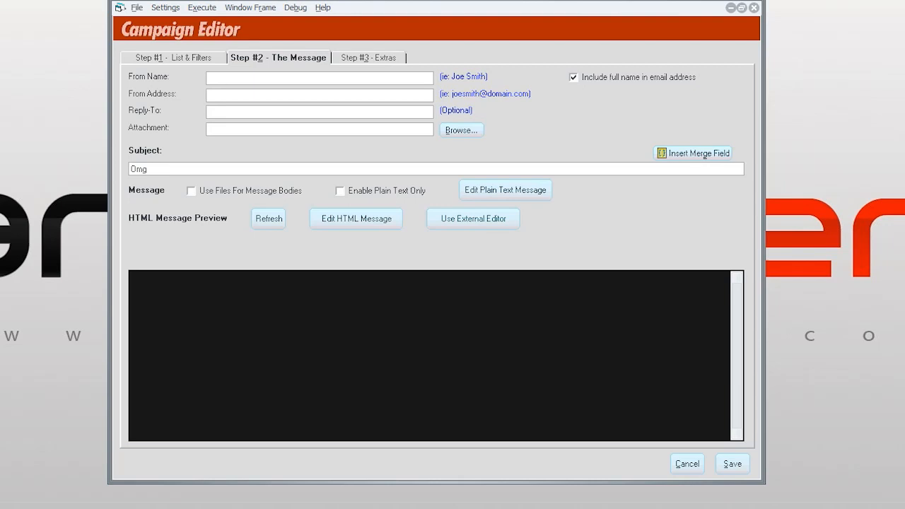
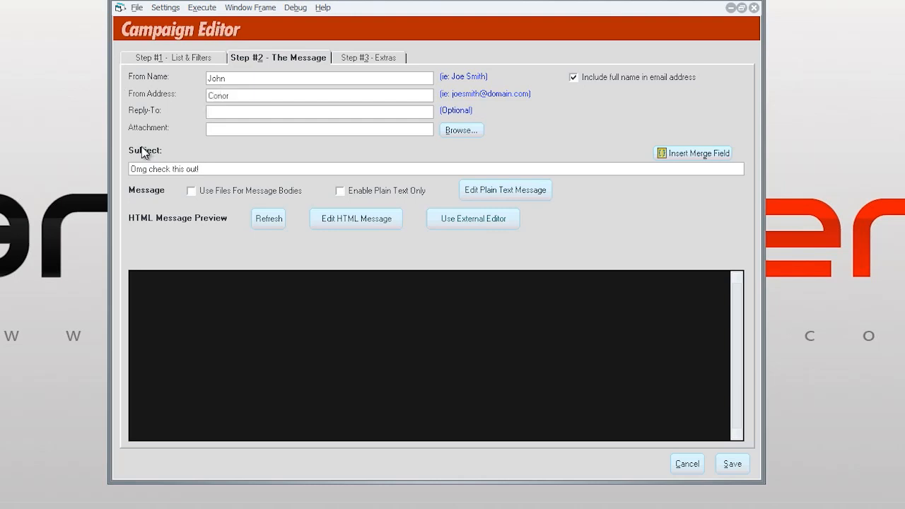
mouse_move(181, 133)
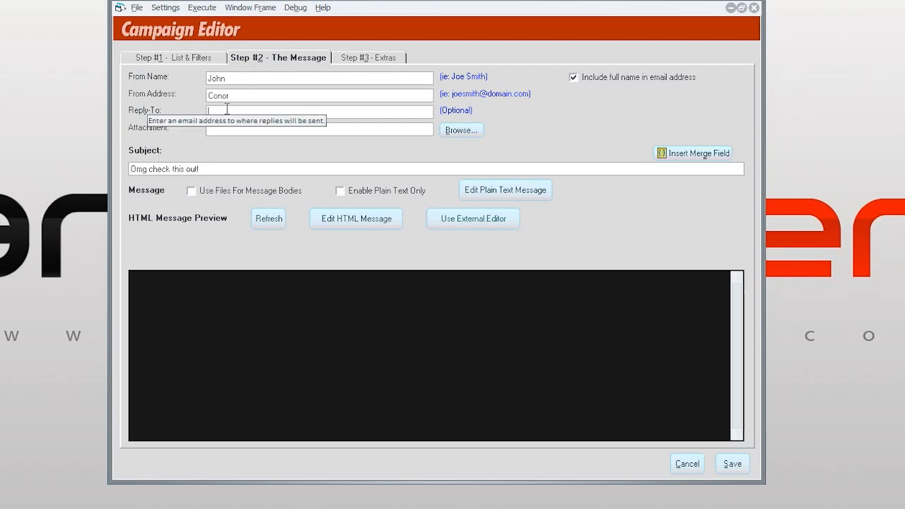
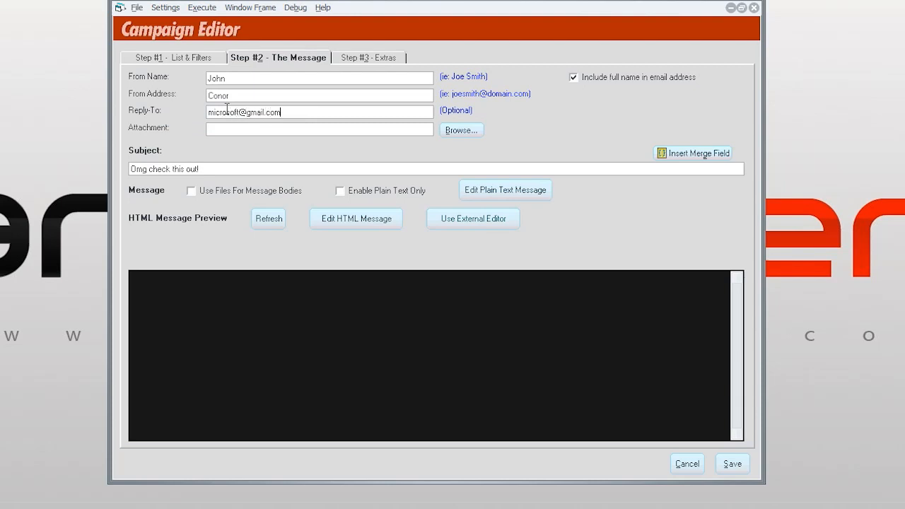
mouse_move(156, 223)
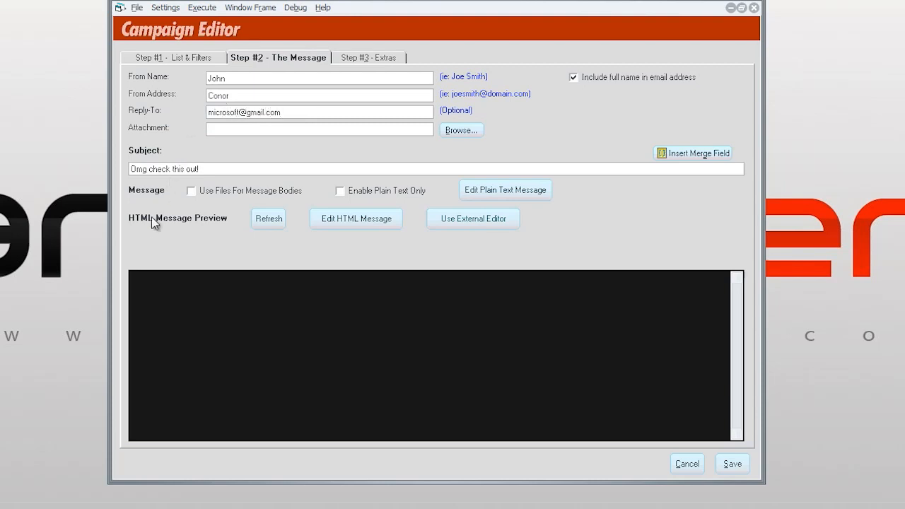
left_click(357, 218)
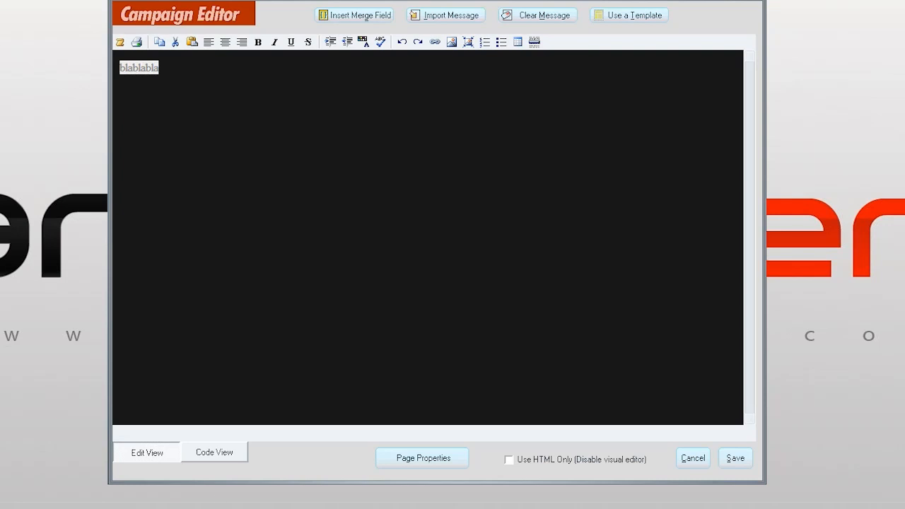
mouse_move(436, 47)
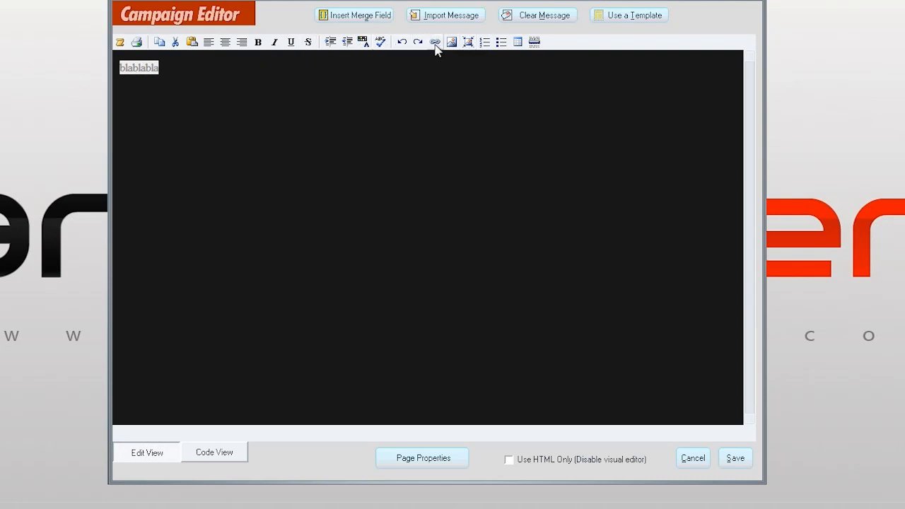
left_click(436, 42)
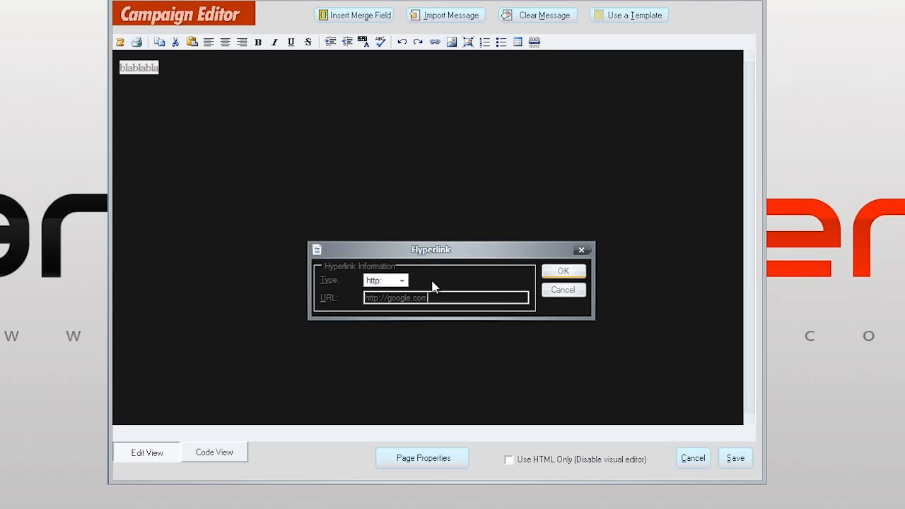
mouse_move(563, 272)
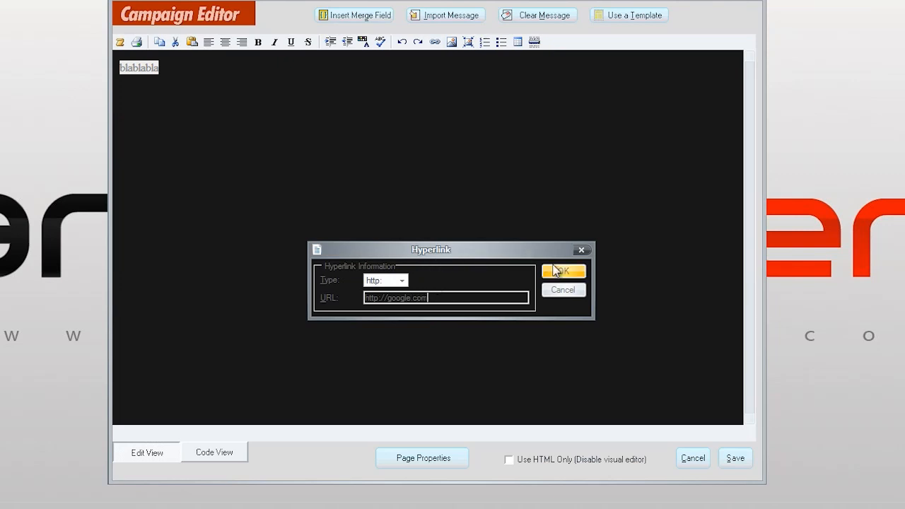
left_click(563, 272)
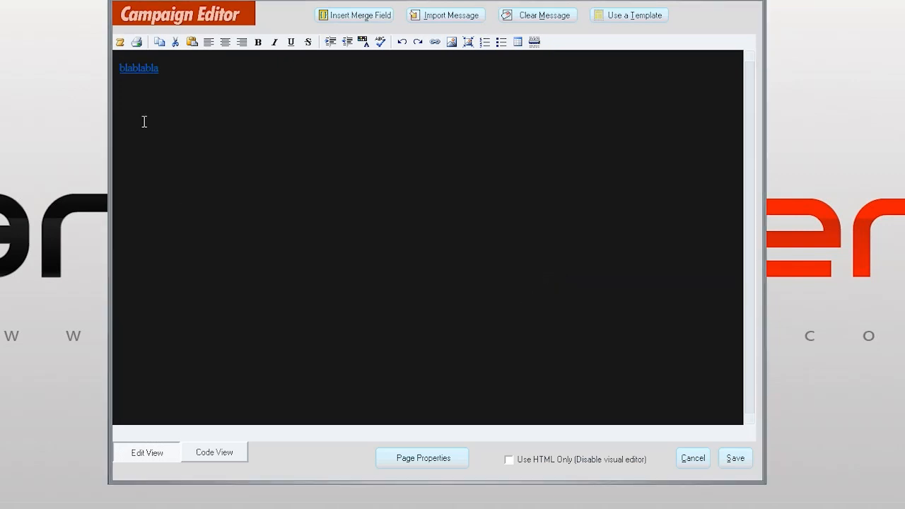
Keep the edited body and save the campaign back to the main menu.
left_click(735, 458)
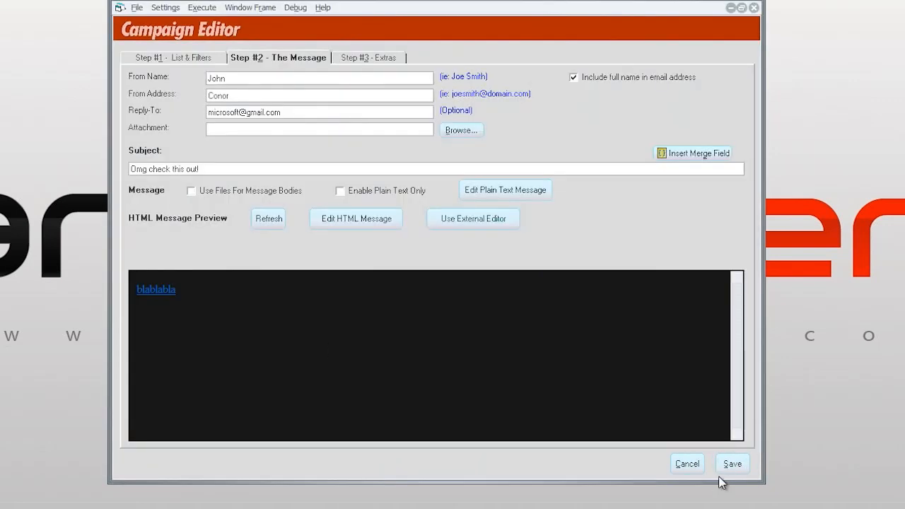
left_click(733, 464)
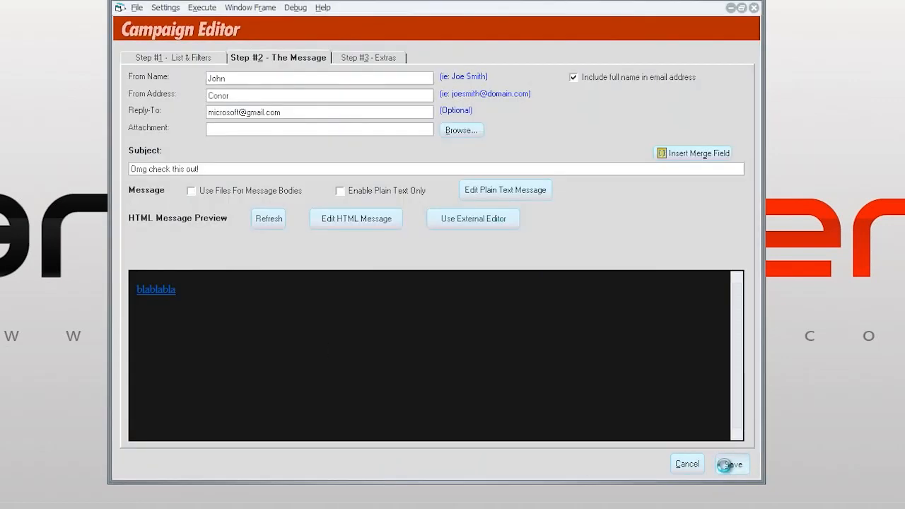
left_click(731, 463)
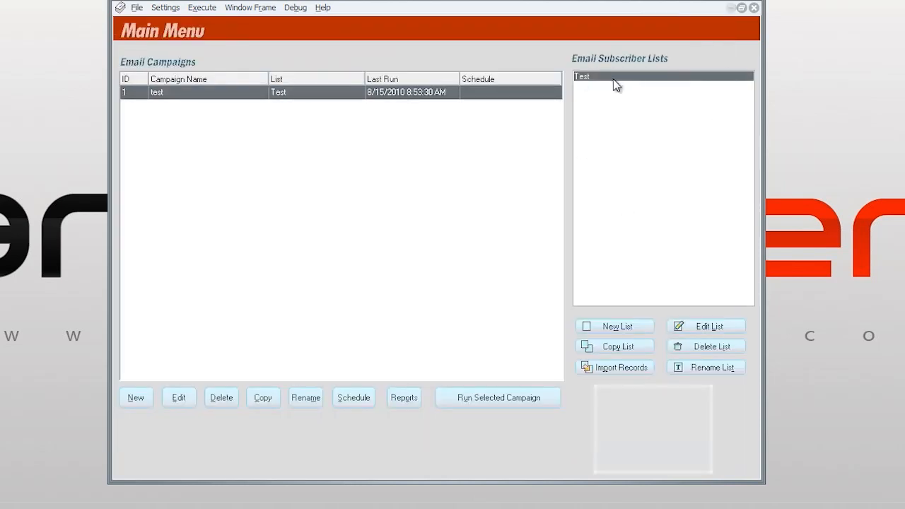
mouse_move(676, 73)
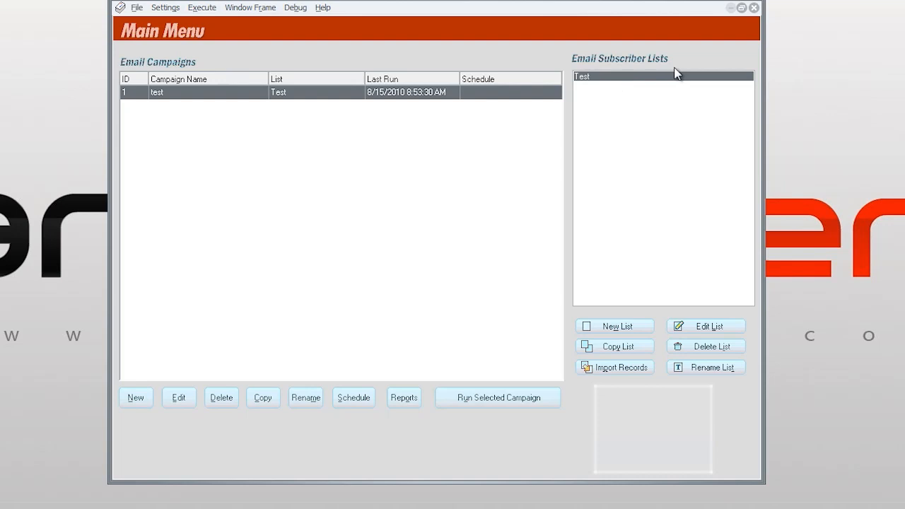
mouse_move(201, 99)
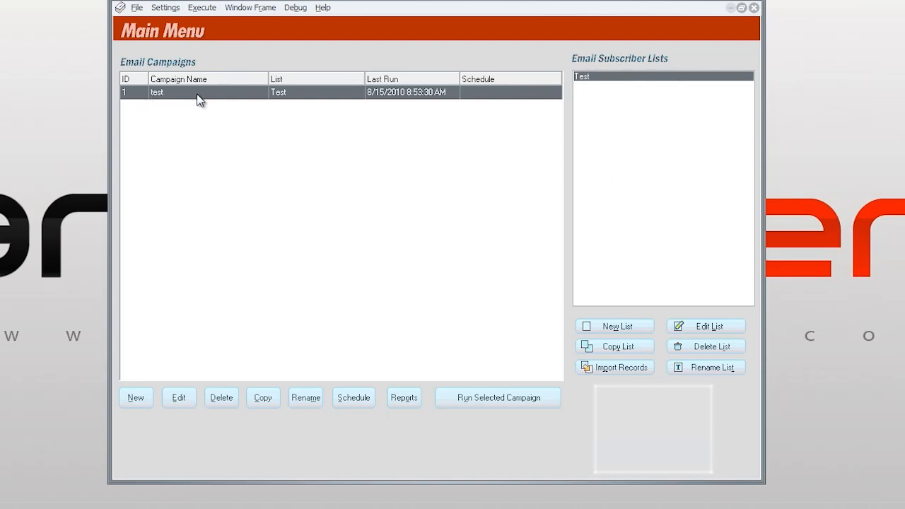
mouse_move(311, 168)
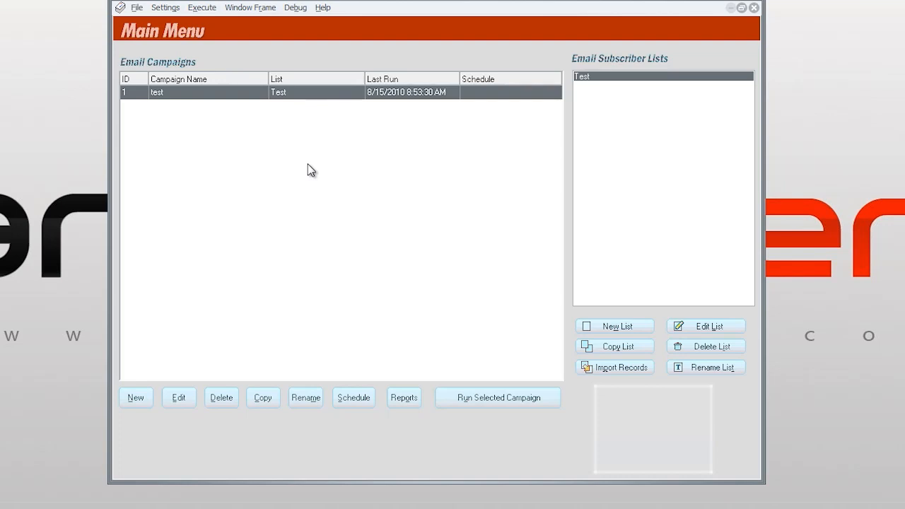
mouse_move(309, 178)
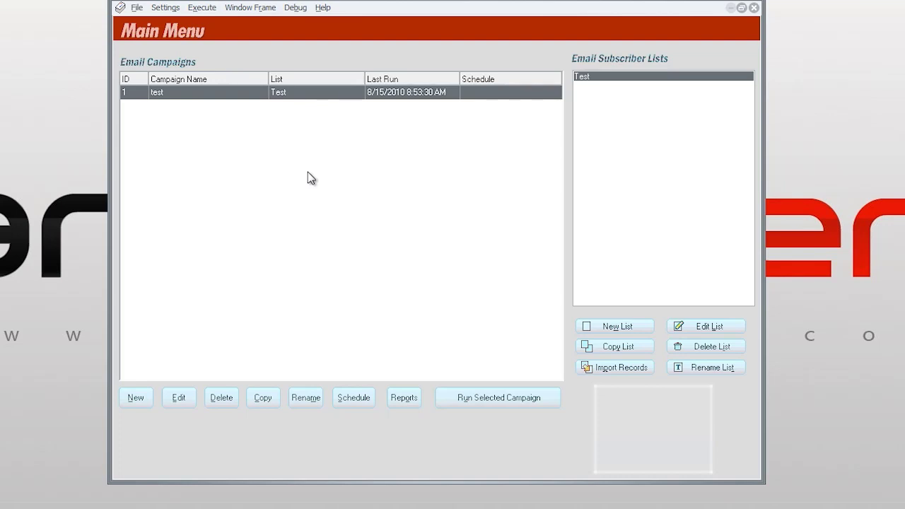
mouse_move(643, 122)
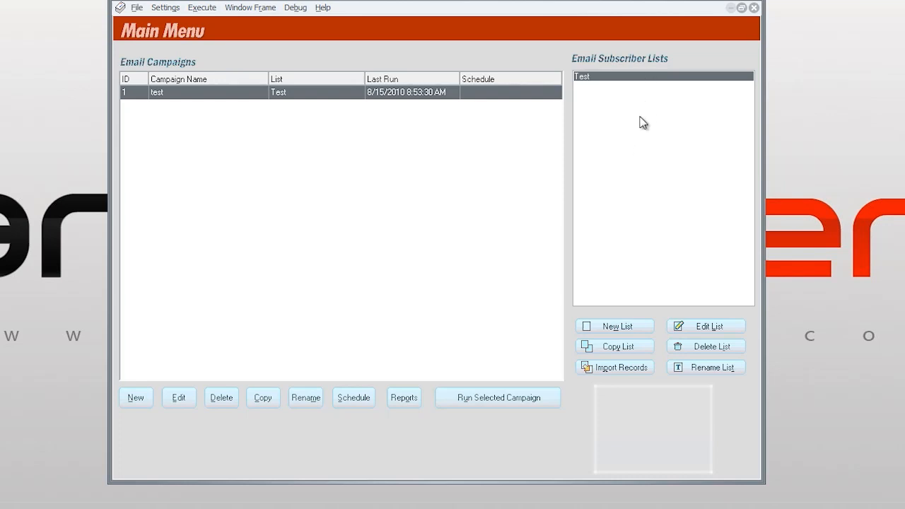
mouse_move(707, 333)
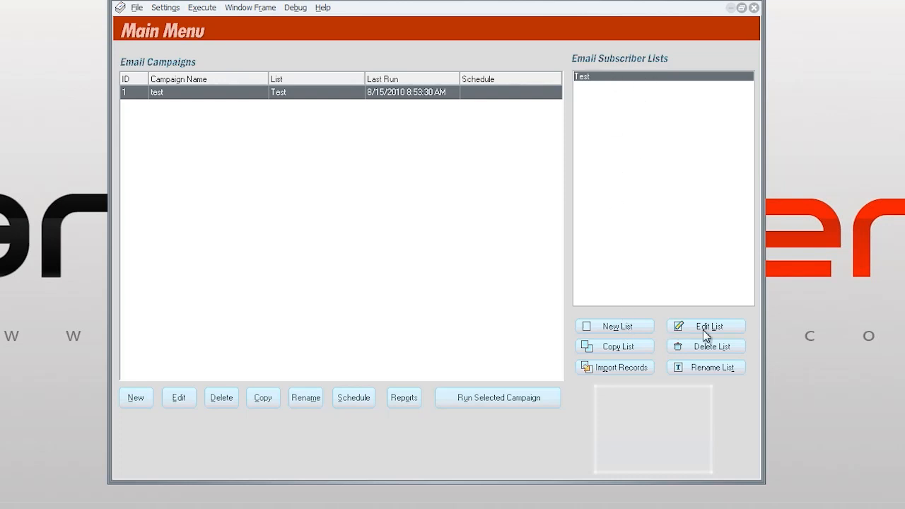
mouse_move(611, 91)
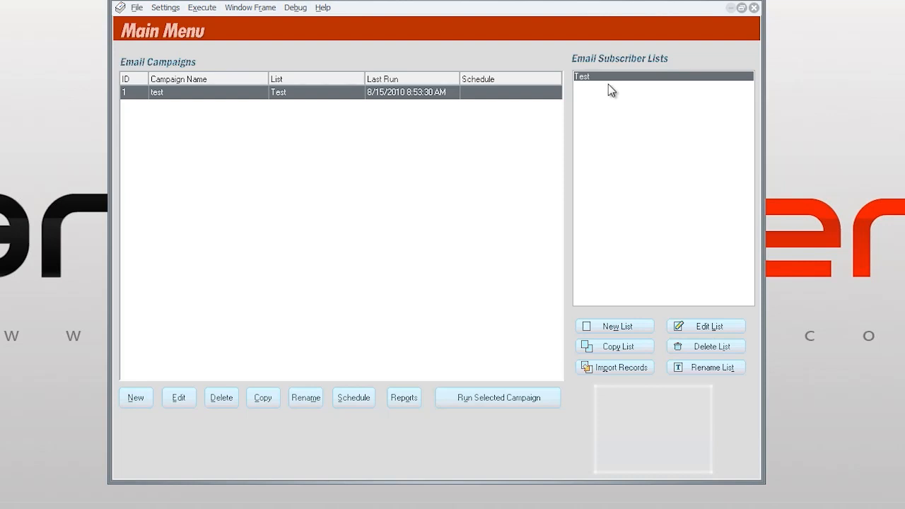
mouse_move(438, 122)
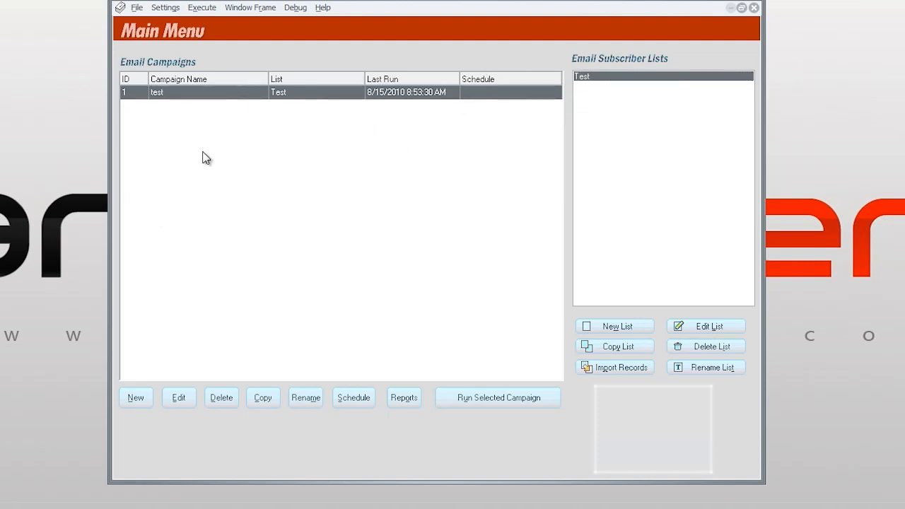
mouse_move(163, 102)
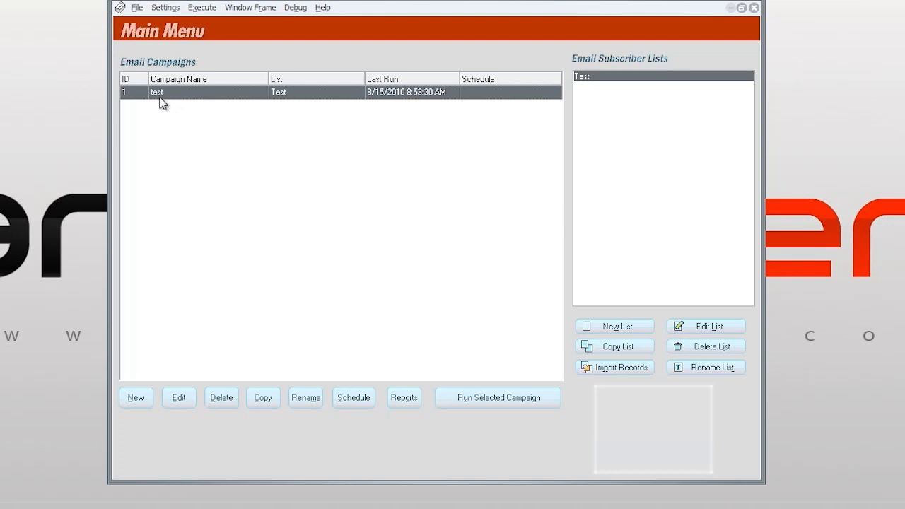
mouse_move(247, 168)
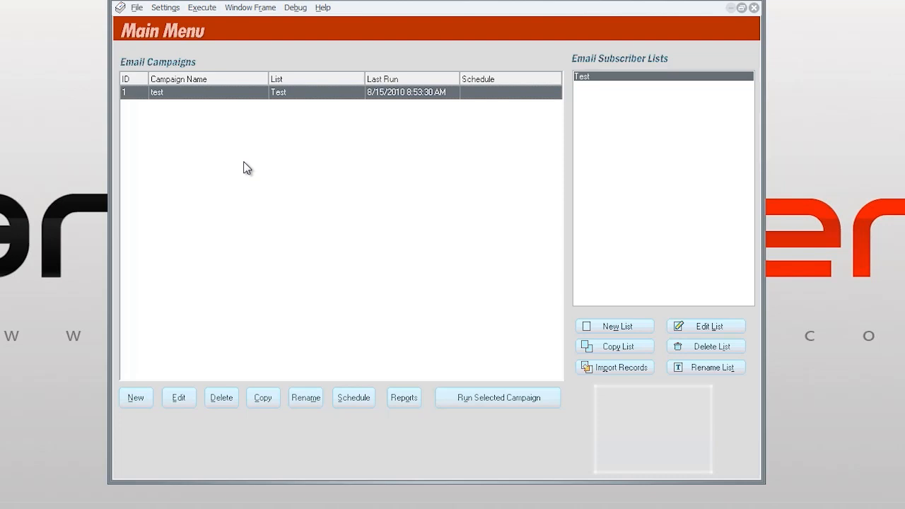
mouse_move(475, 246)
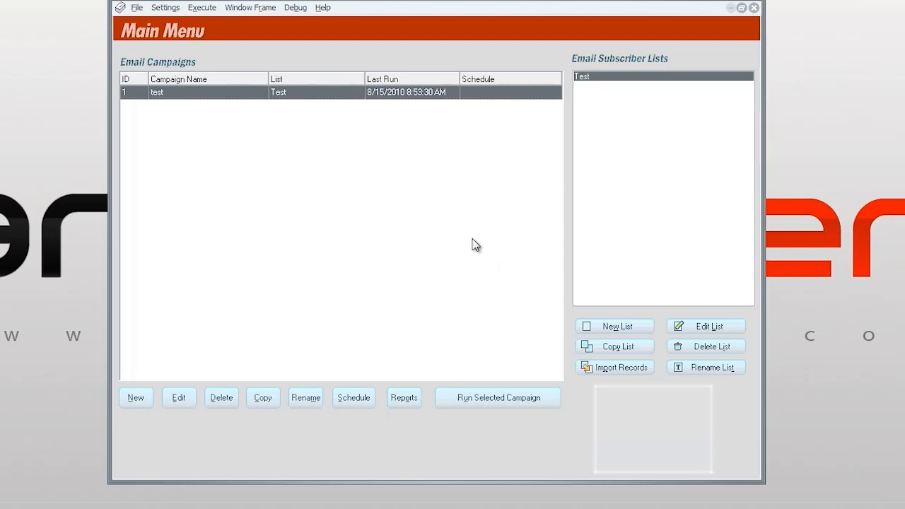
mouse_move(476, 328)
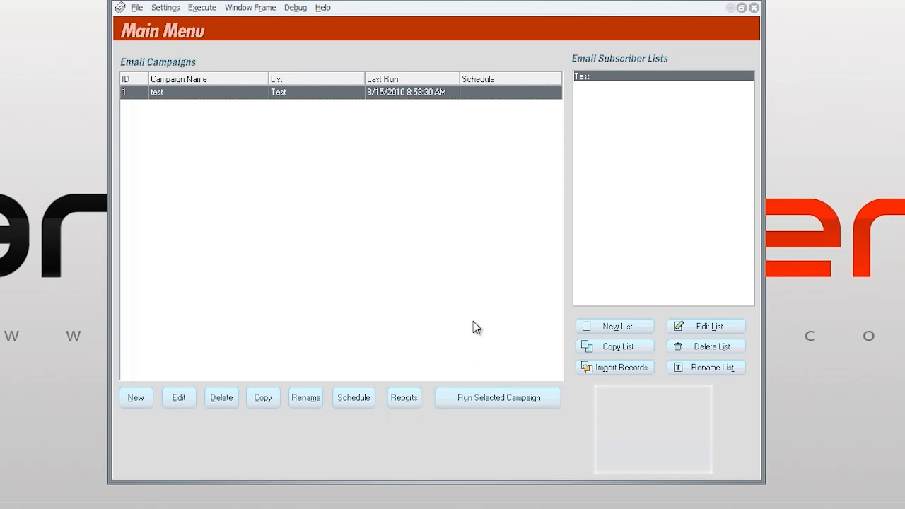
mouse_move(511, 407)
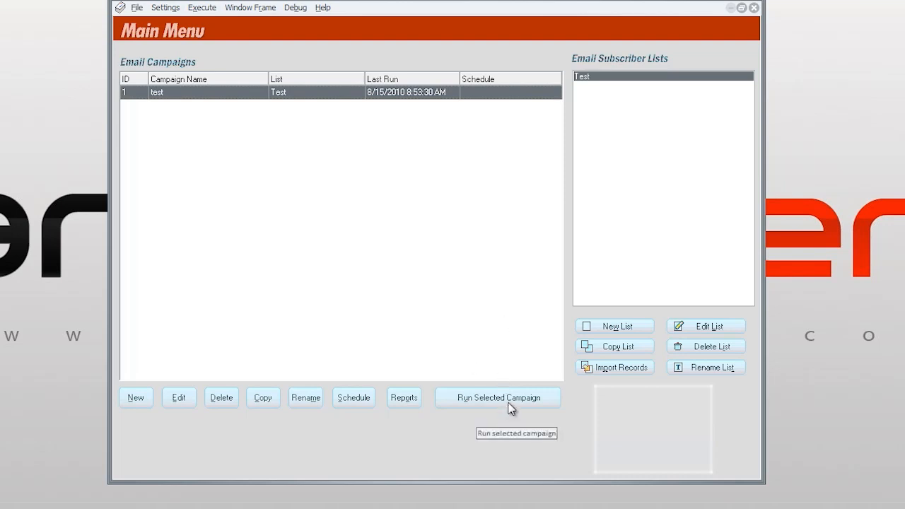
Run the selected test campaign and confirm sending its one email.
left_click(497, 398)
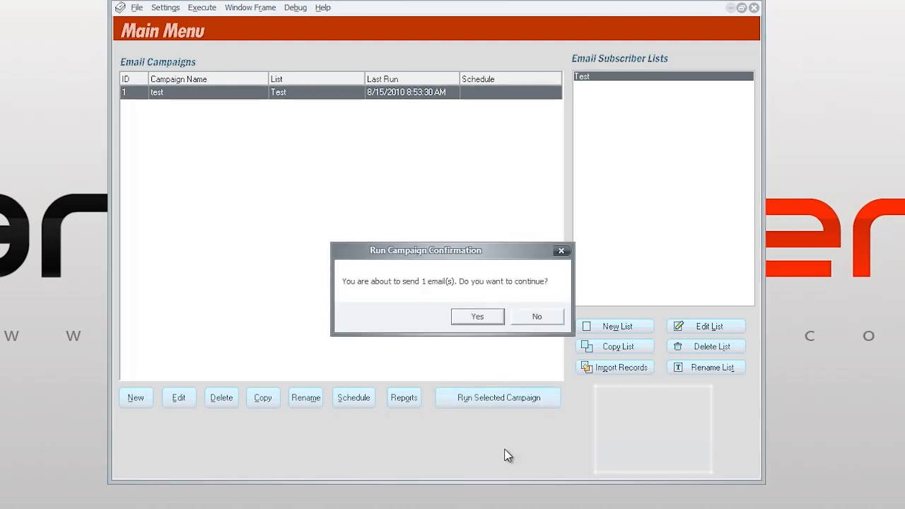
mouse_move(376, 295)
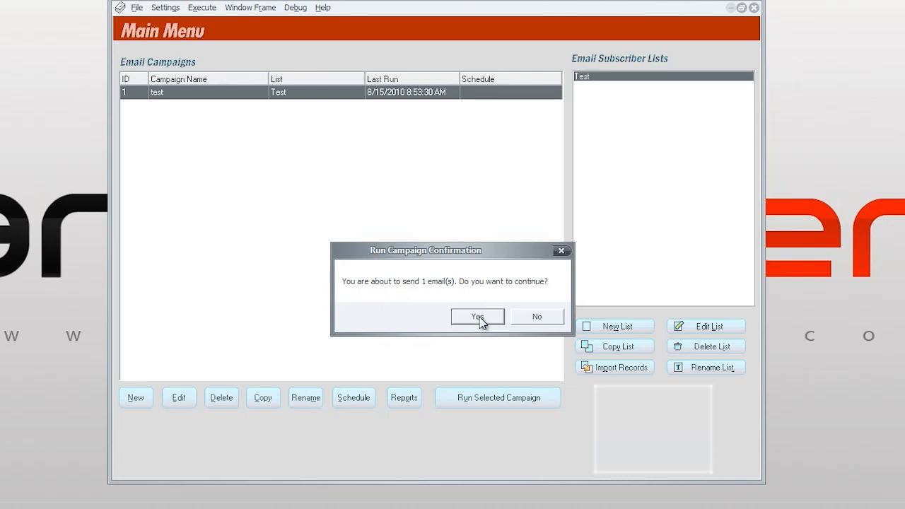
left_click(477, 317)
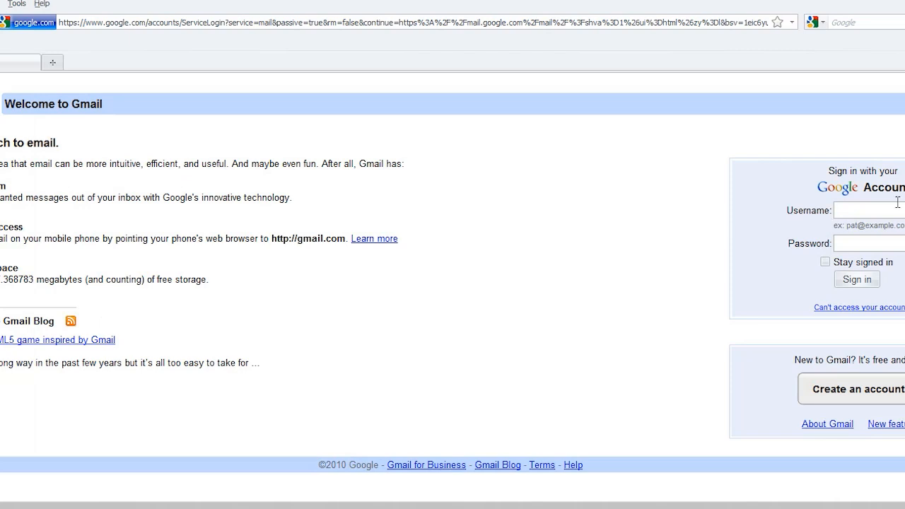
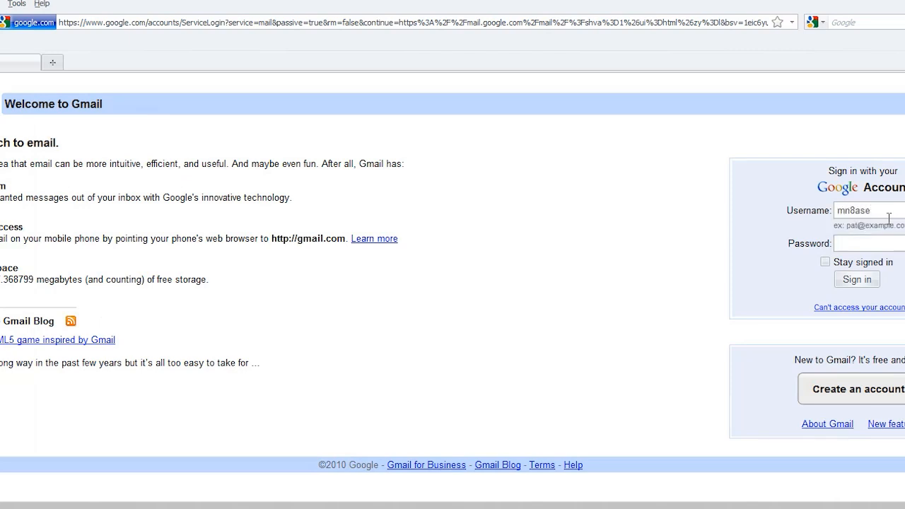
Sign in to Gmail with the account username and password to reach the inbox.
type("password")
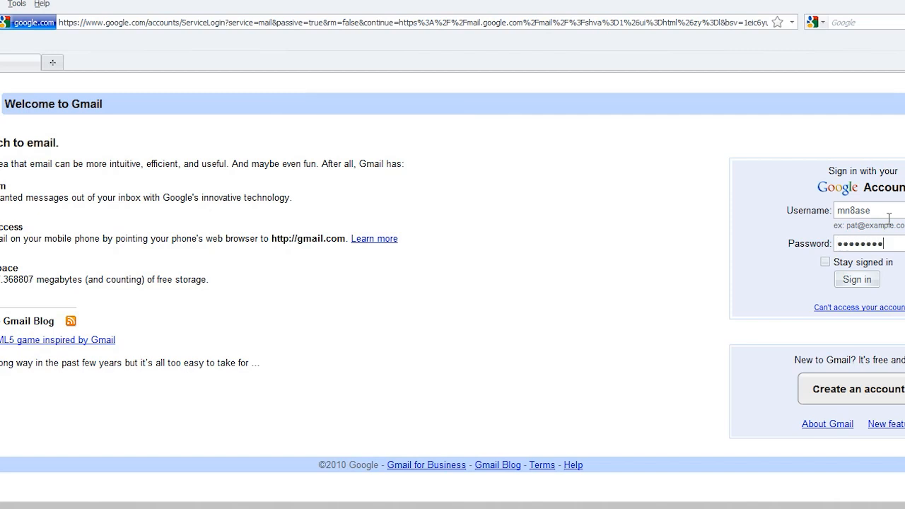
left_click(857, 279)
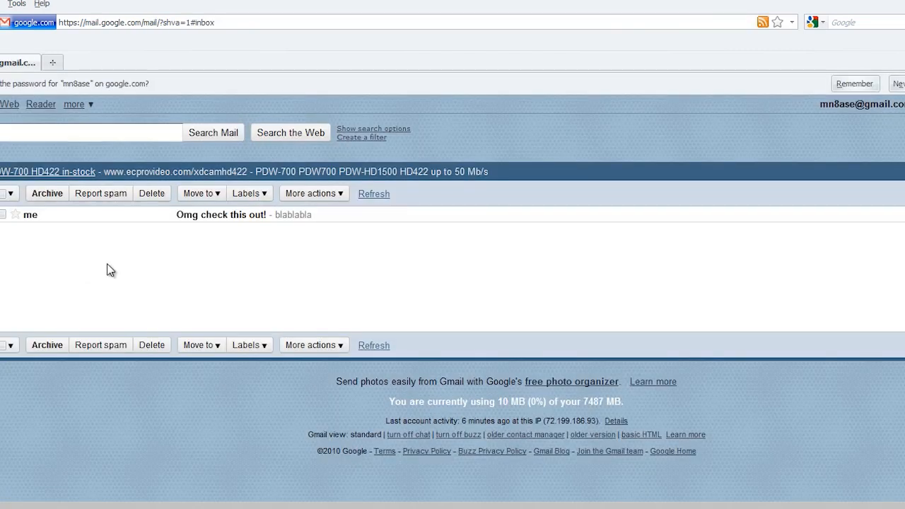
mouse_move(170, 252)
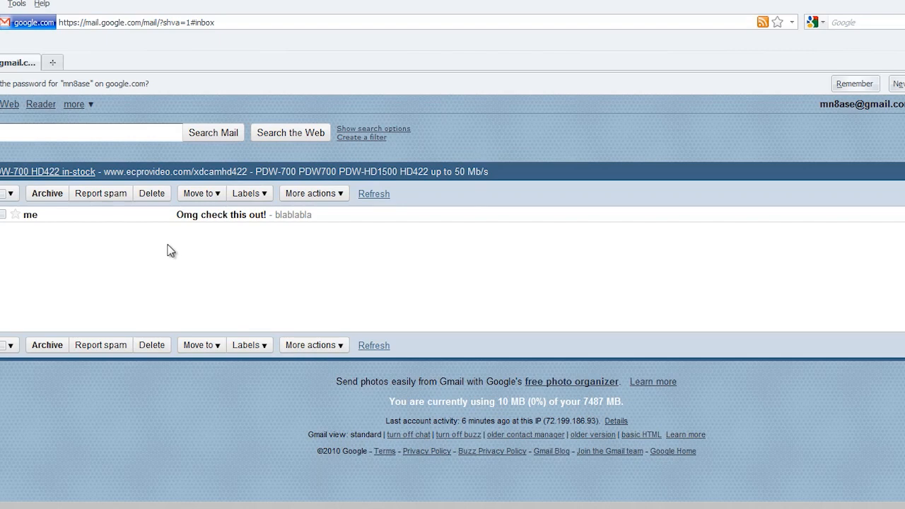
mouse_move(201, 225)
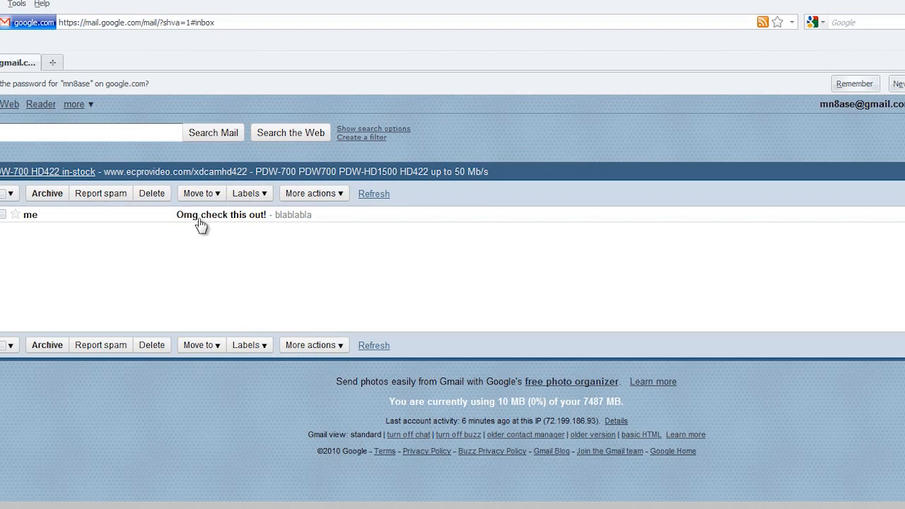
mouse_move(107, 226)
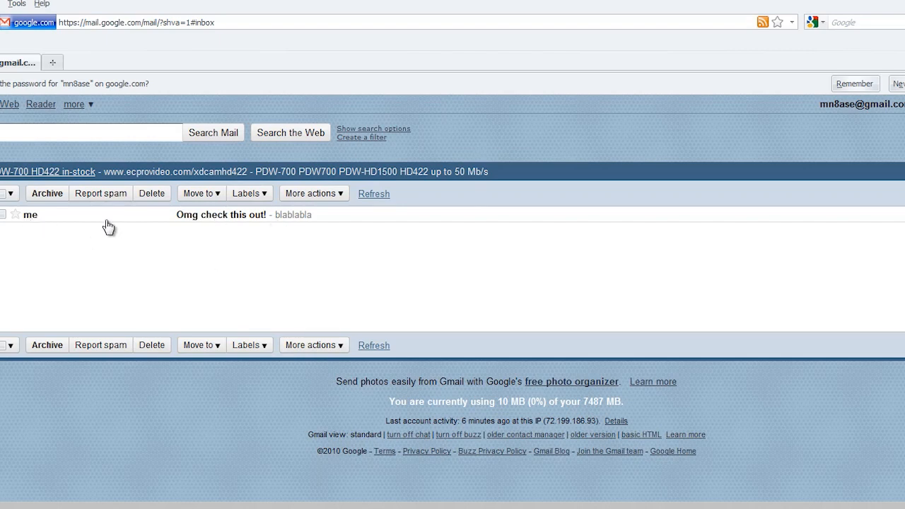
mouse_move(206, 226)
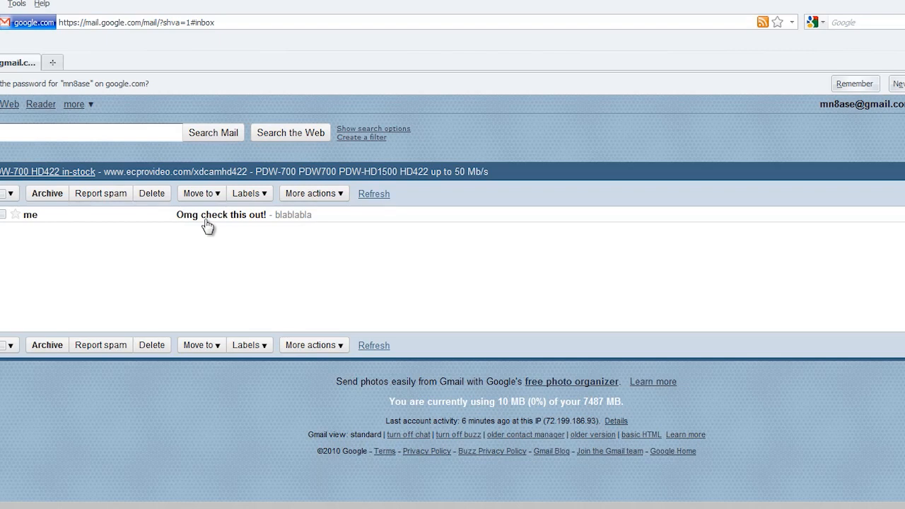
Read the received Omg check this out! message, then return to the inbox.
left_click(221, 215)
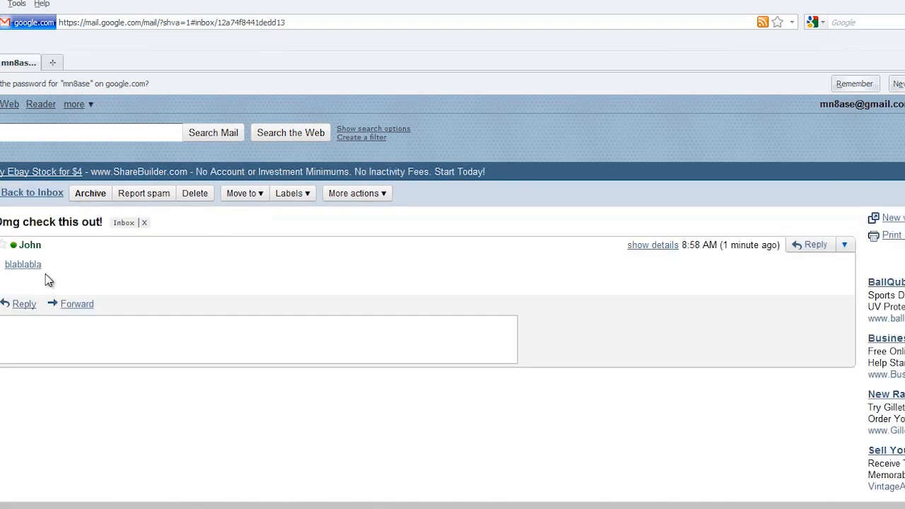
mouse_move(29, 283)
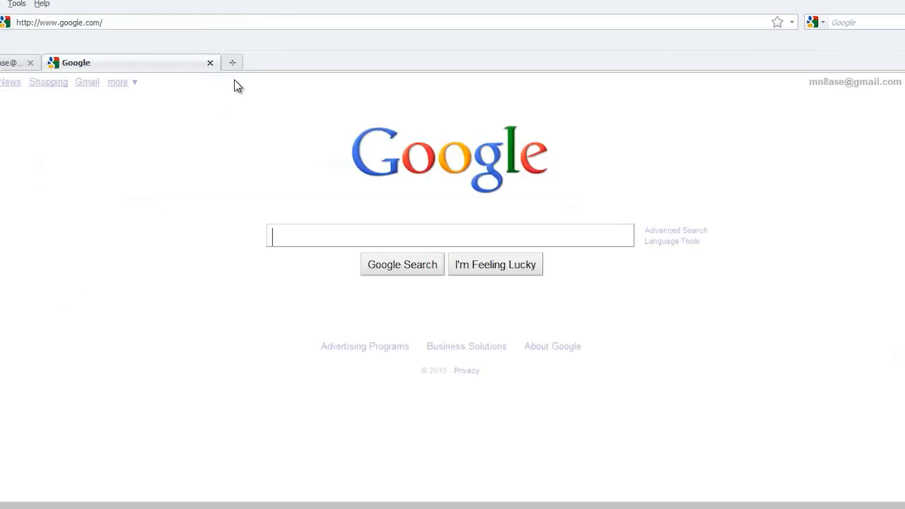
left_click(86, 81)
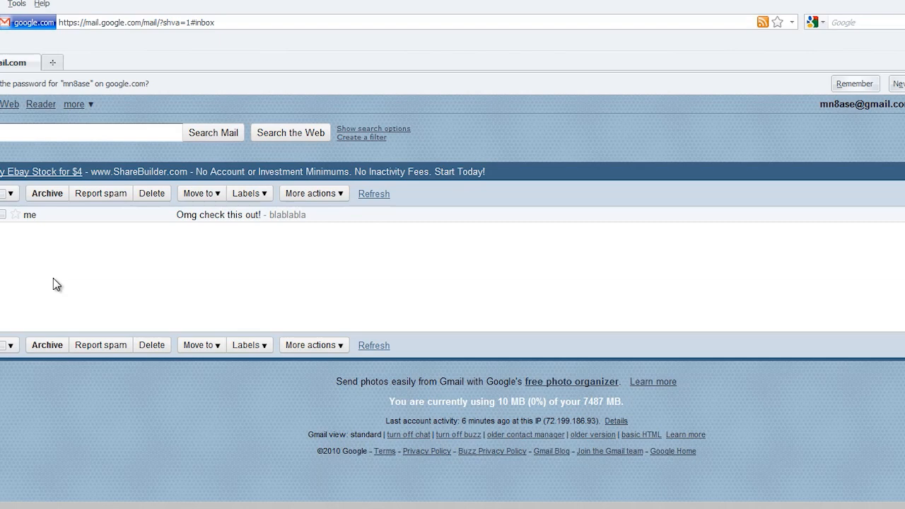
mouse_move(3, 254)
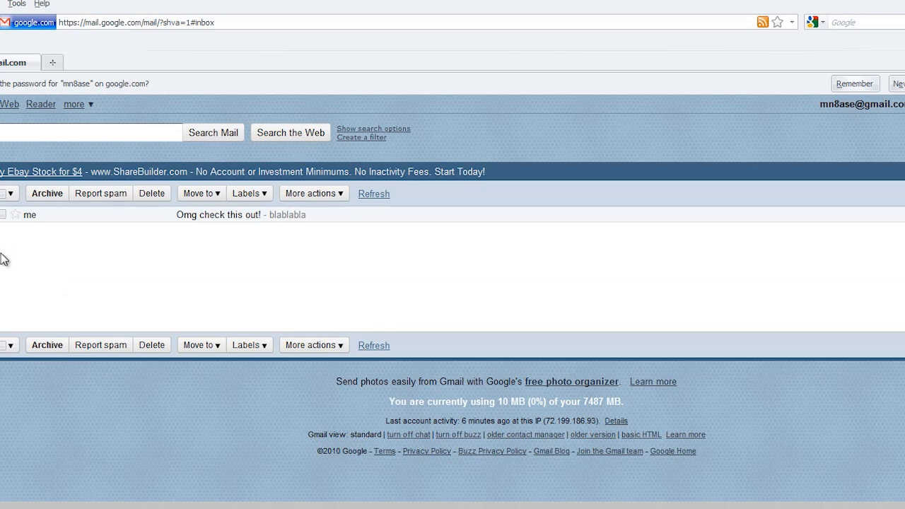
mouse_move(163, 306)
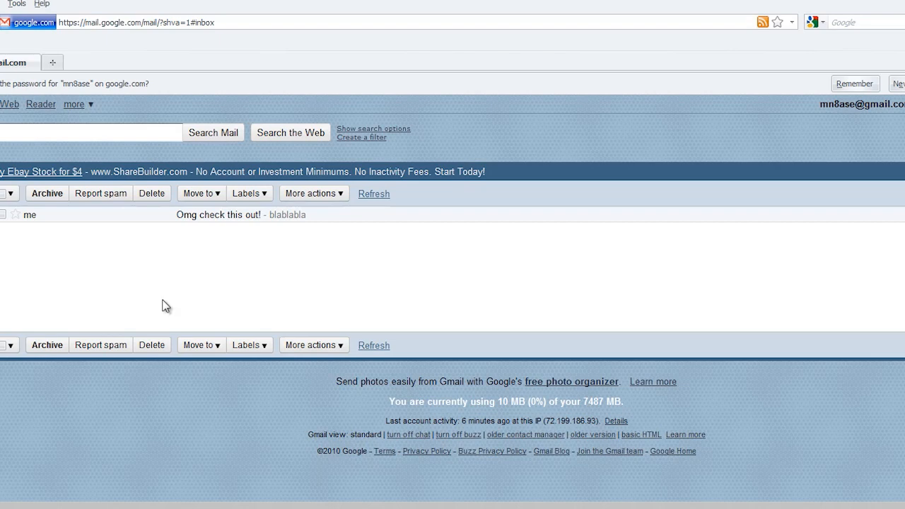